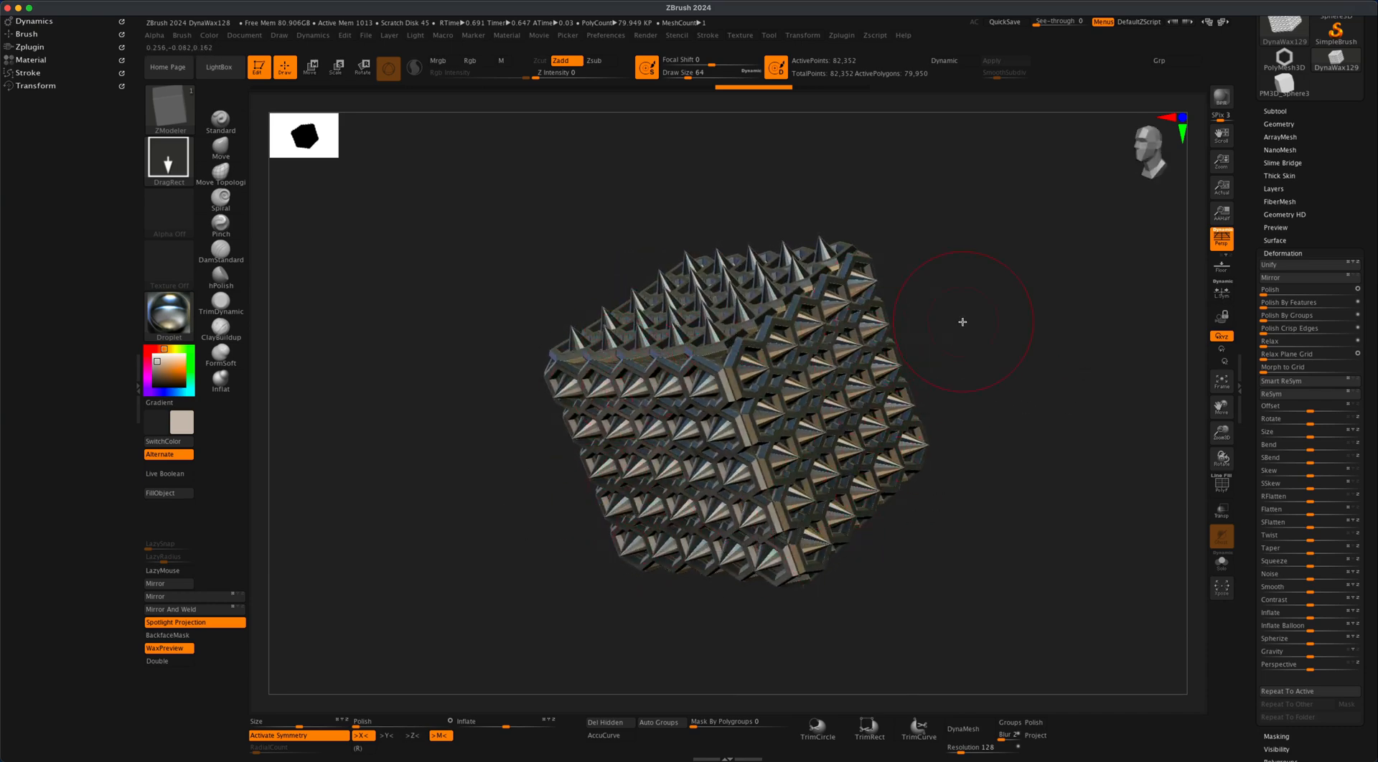
Step: Orbit the spiked cube to inspect it from several sides
{"action": "left_click_drag", "start_coordinate": [963, 322], "coordinate": [1017, 353]}
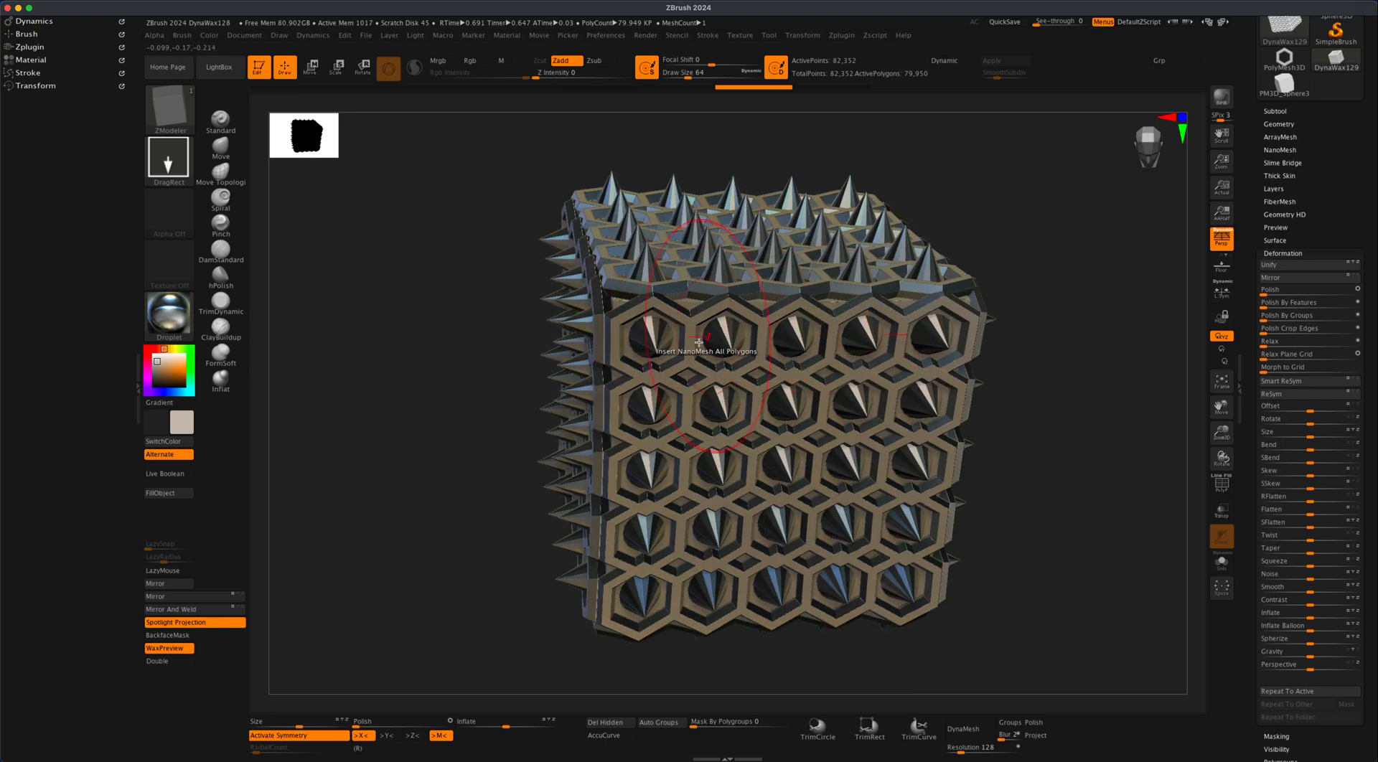
{"action": "left_click_drag", "start_coordinate": [698, 341], "coordinate": [1009, 398]}
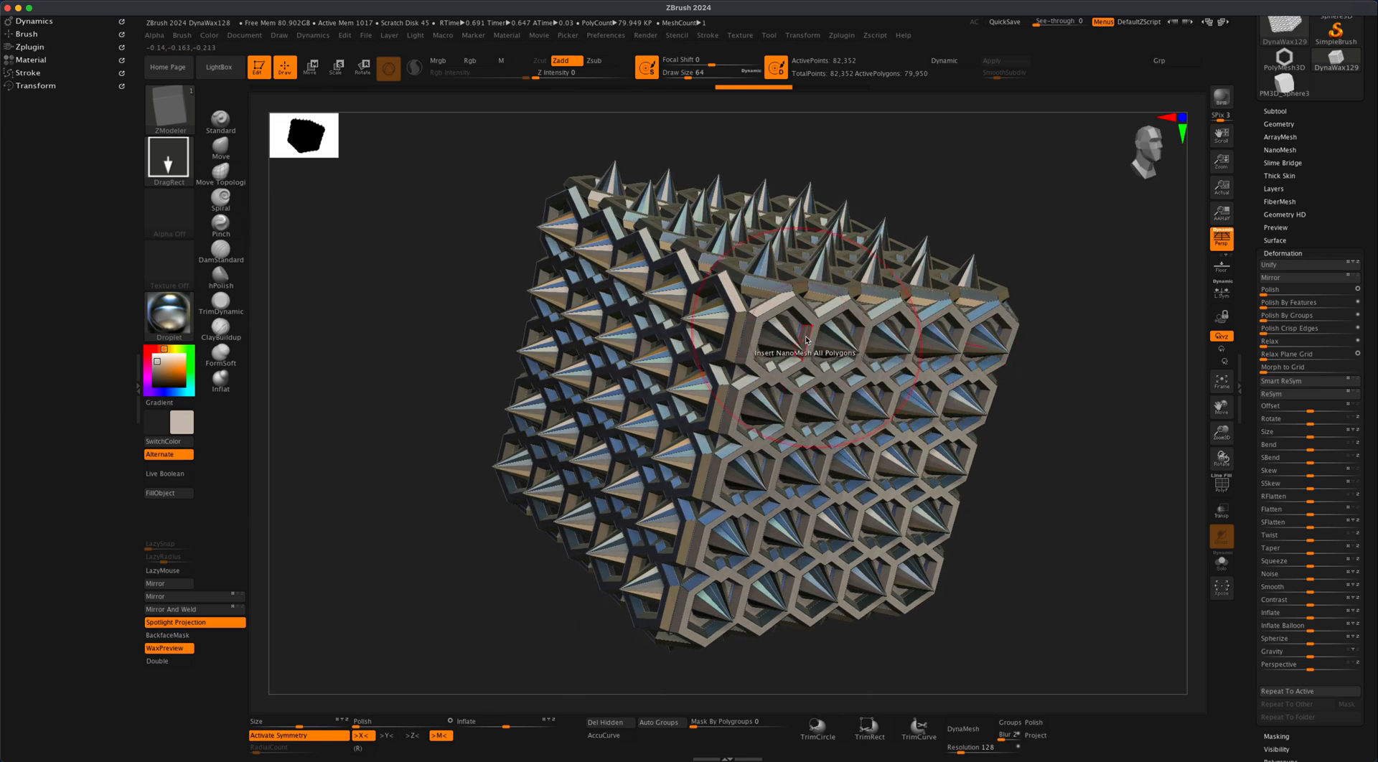
{"action": "left_click_drag", "start_coordinate": [809, 343], "coordinate": [826, 282]}
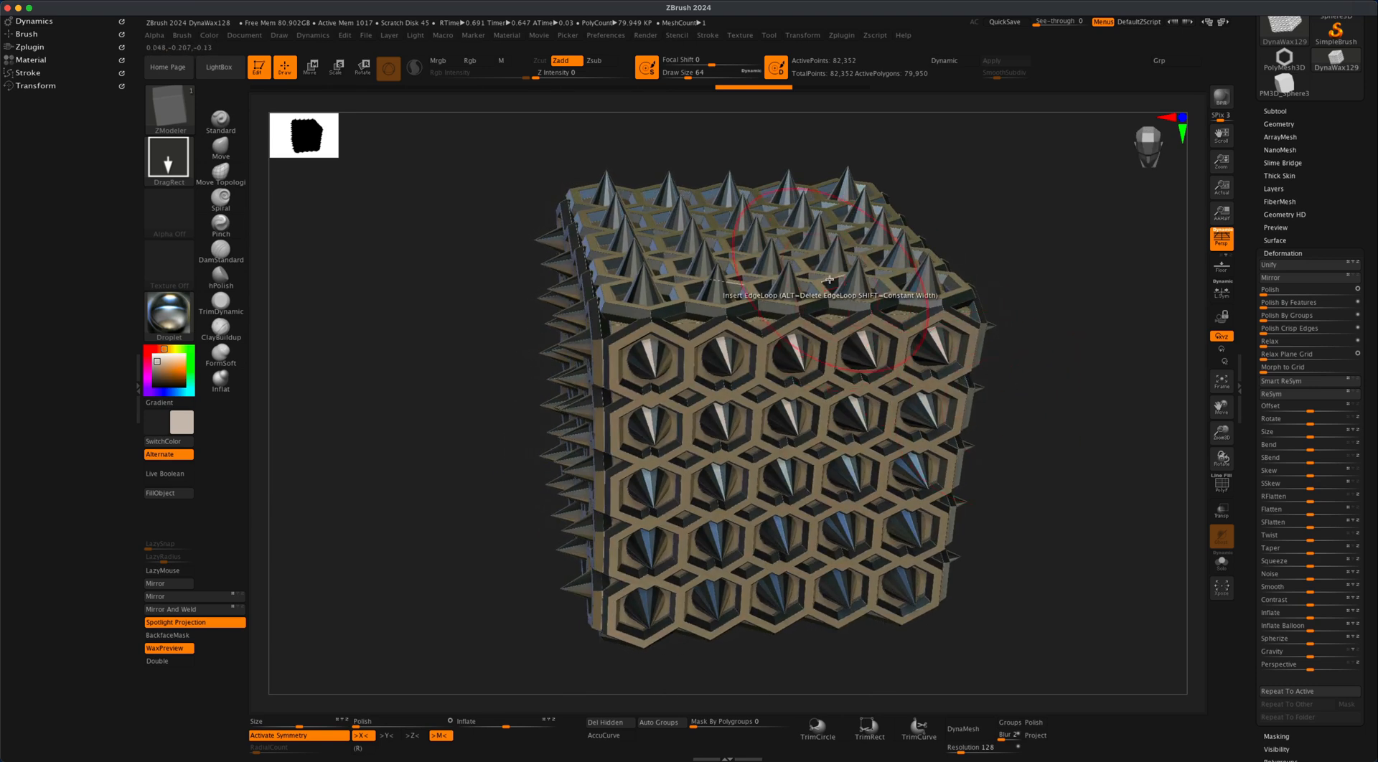
{"action": "left_click_drag", "start_coordinate": [830, 280], "coordinate": [1033, 349]}
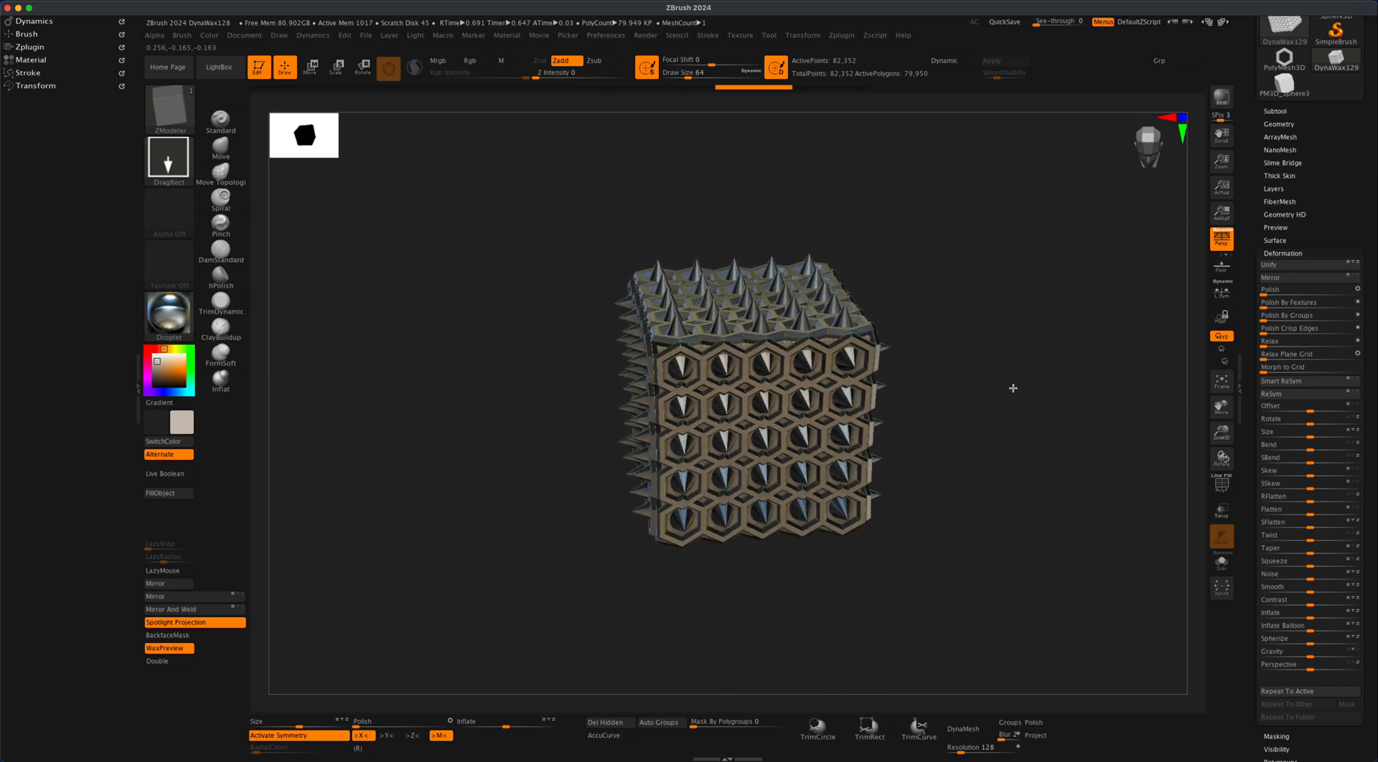
{"action": "left_click_drag", "start_coordinate": [1014, 388], "coordinate": [1202, 216]}
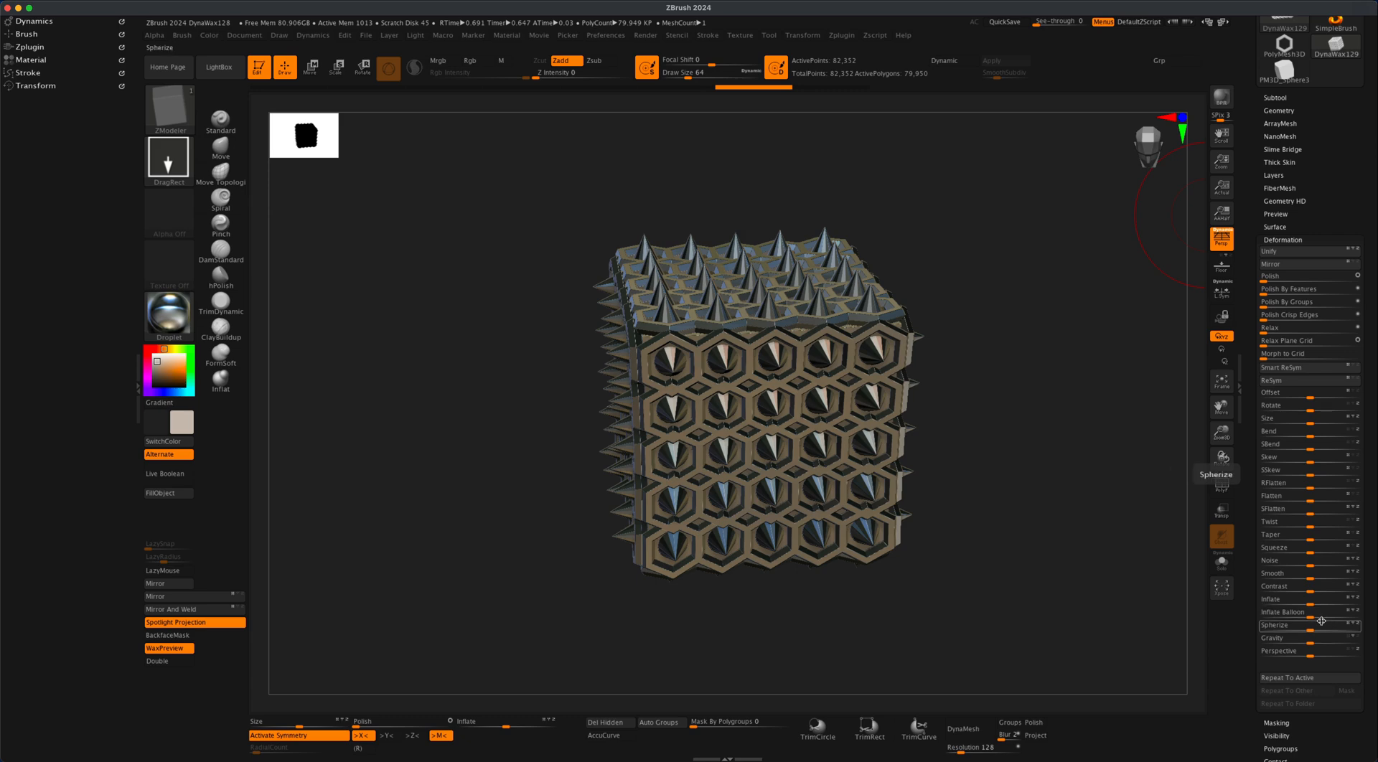
Step: Initialize a new QCube with X/Y/Z resolution 5 and show its polyframe grid
{"action": "left_click_drag", "start_coordinate": [1283, 625], "coordinate": [1327, 625]}
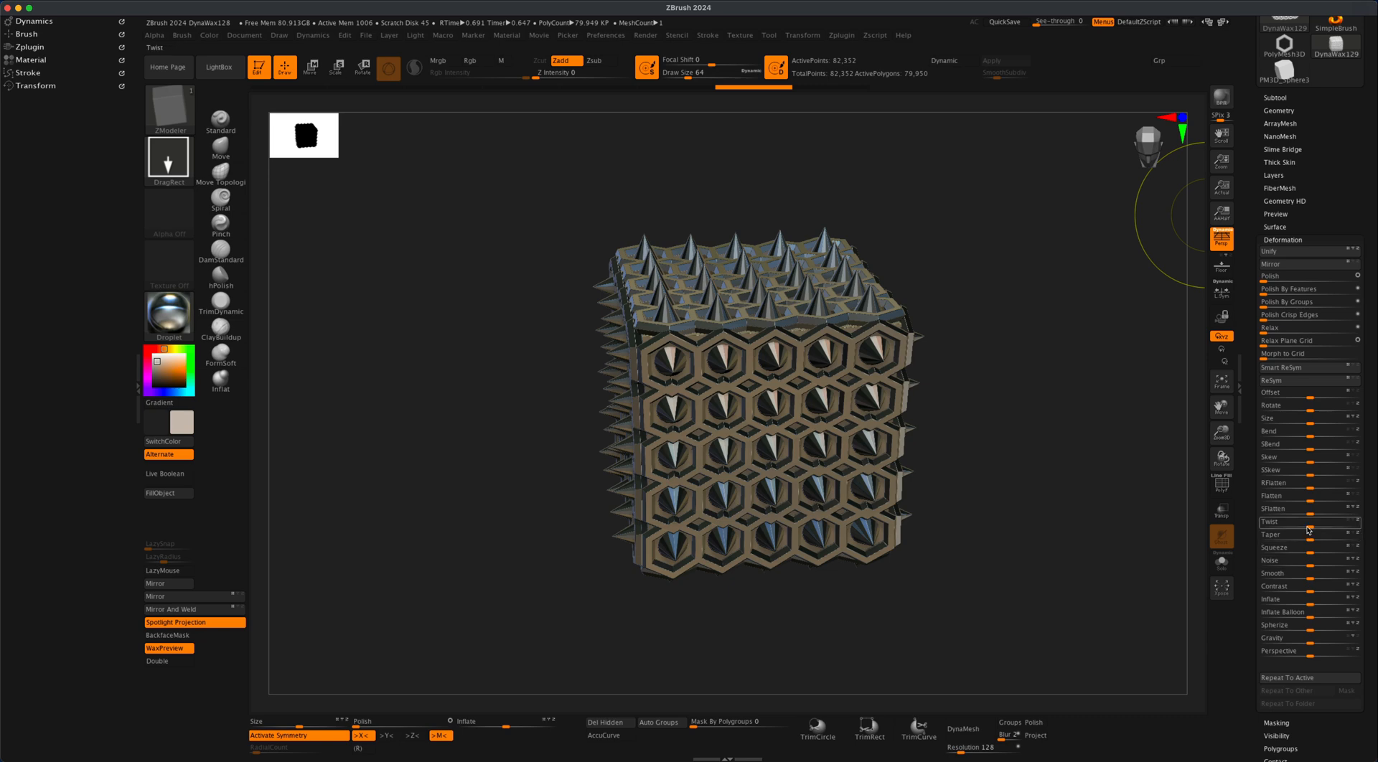
{"action": "left_click_drag", "start_coordinate": [1292, 521], "coordinate": [1256, 522]}
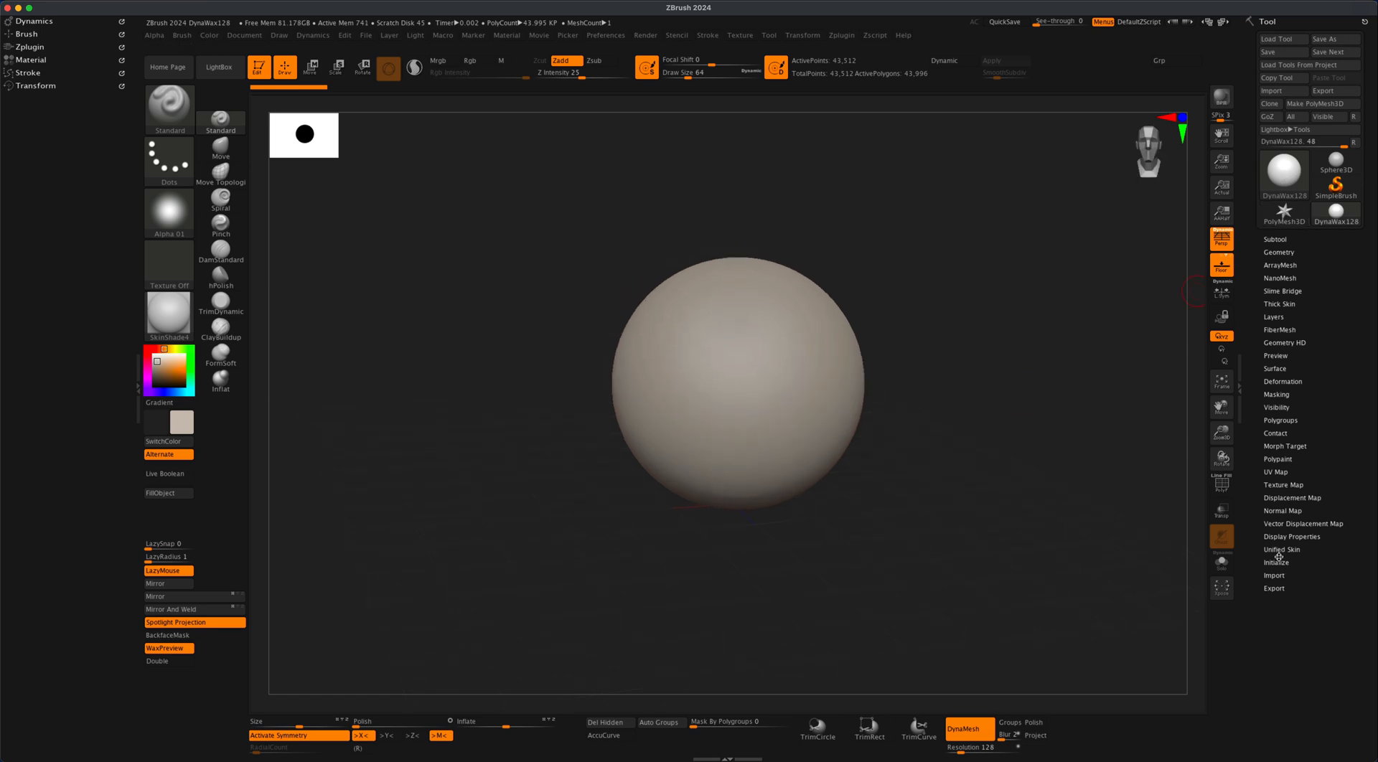
{"action": "left_click", "coordinate": [1279, 562]}
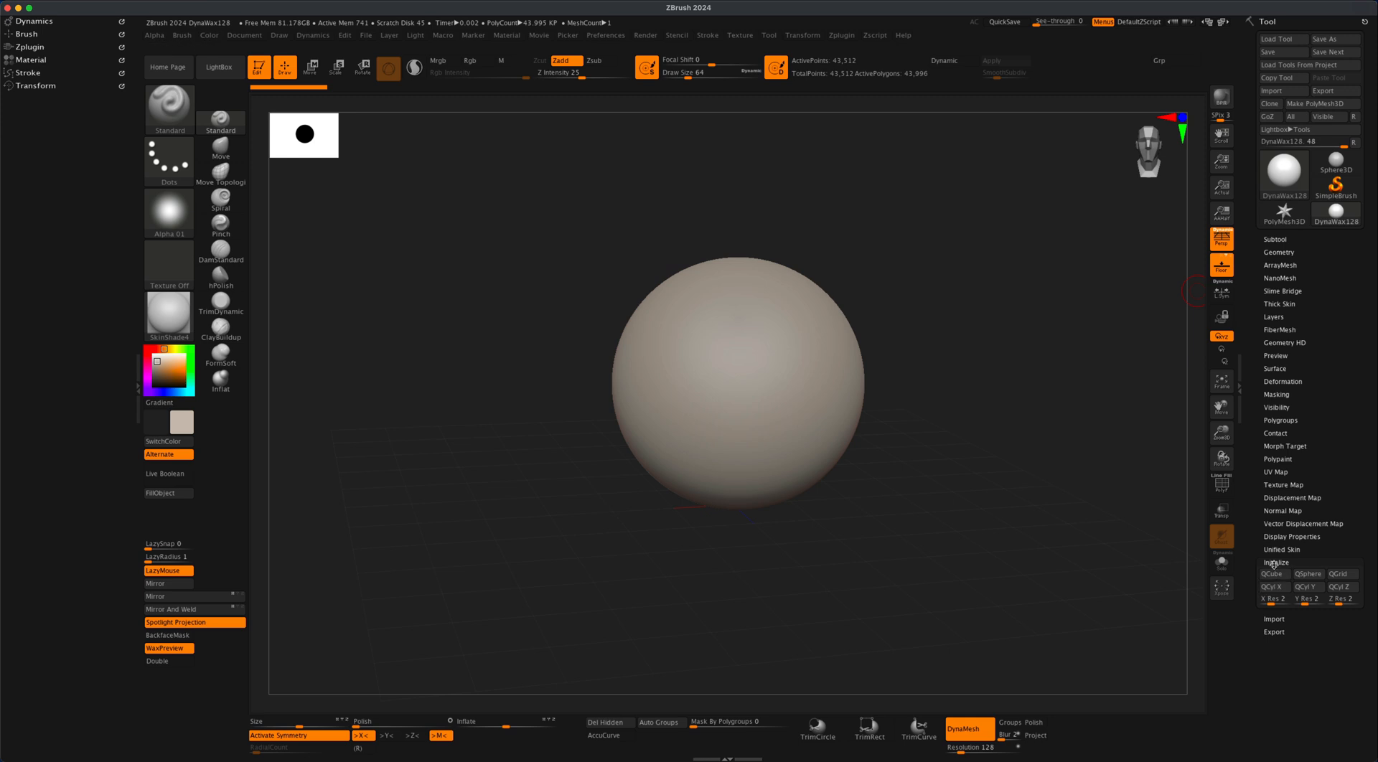
{"action": "mouse_move", "coordinate": [1274, 599]}
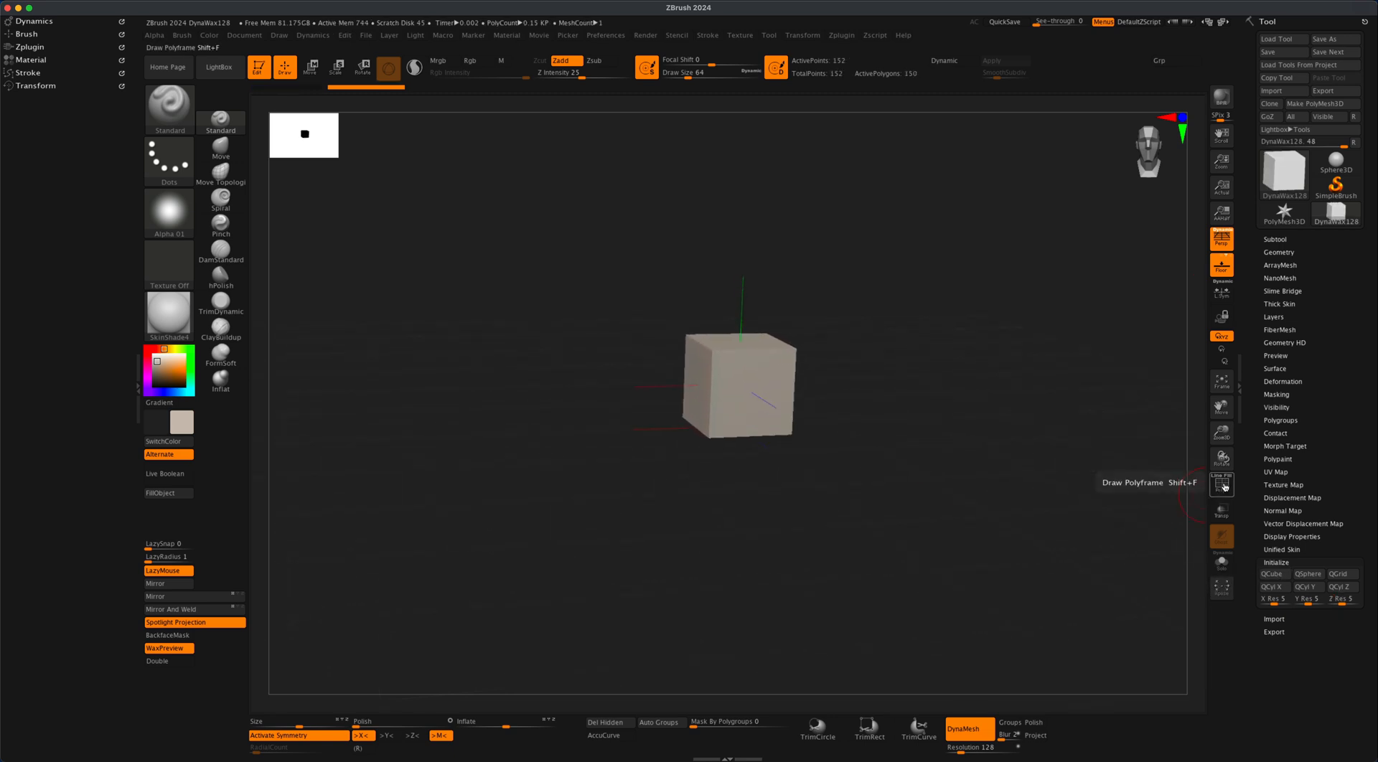
{"action": "left_click", "coordinate": [1221, 484]}
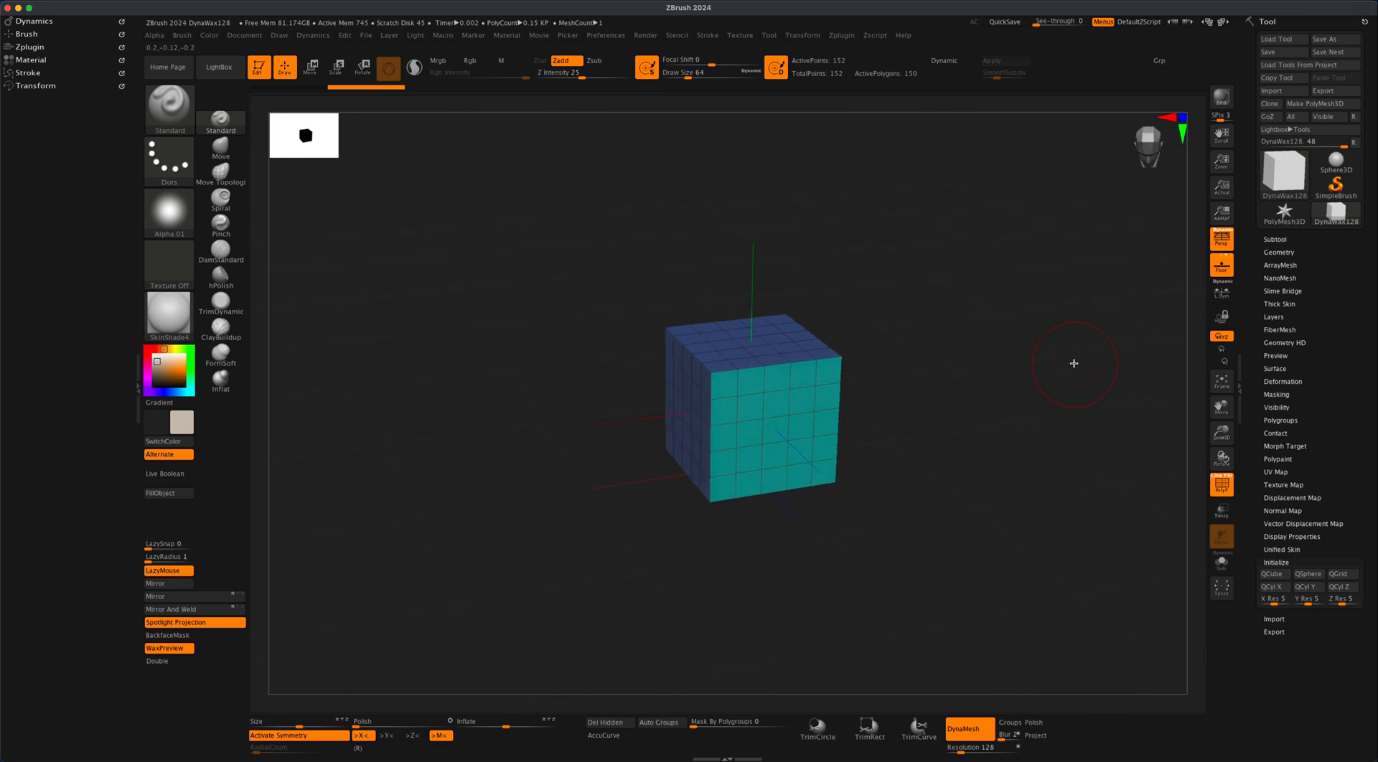
{"action": "mouse_move", "coordinate": [1283, 212]}
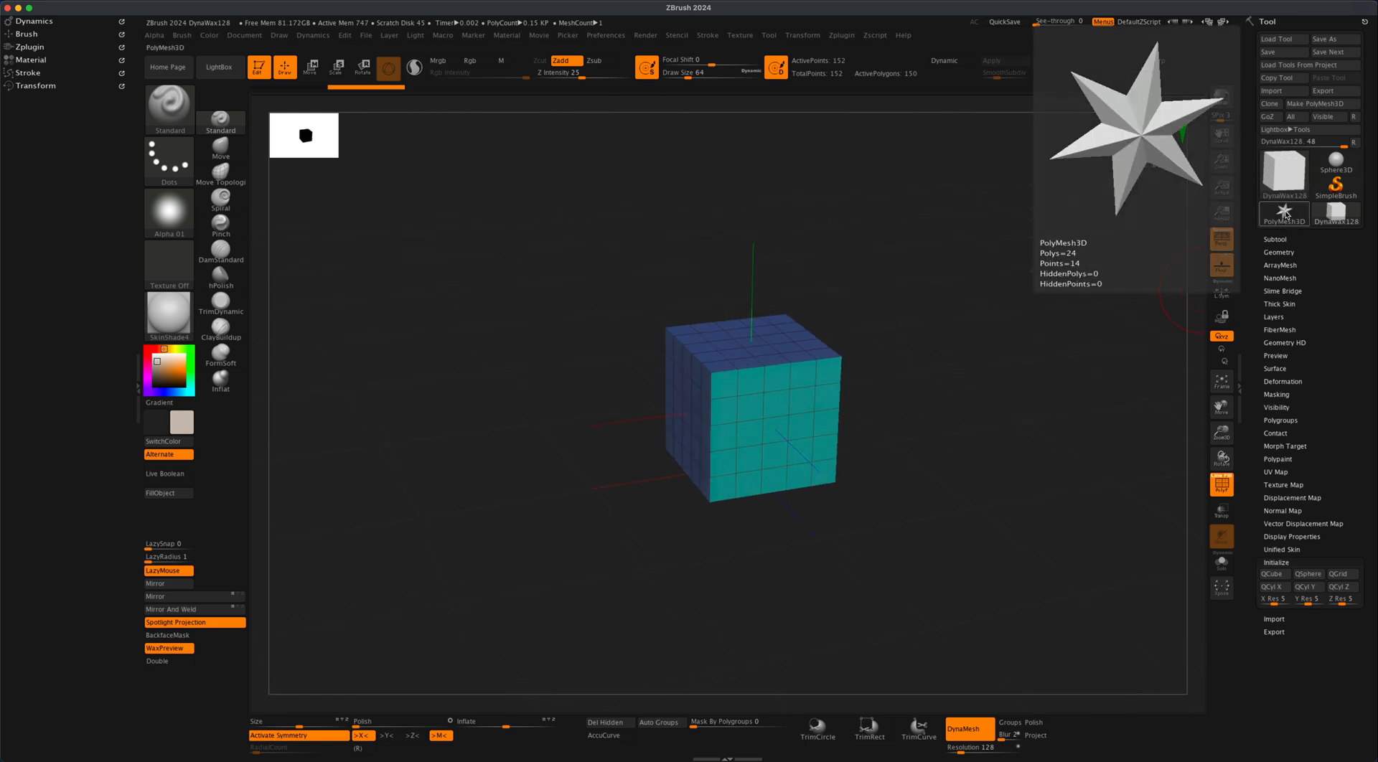
Step: Load the PolyMesh3D star mesh and switch to the Move transform gizmo
{"action": "left_click", "coordinate": [1283, 213]}
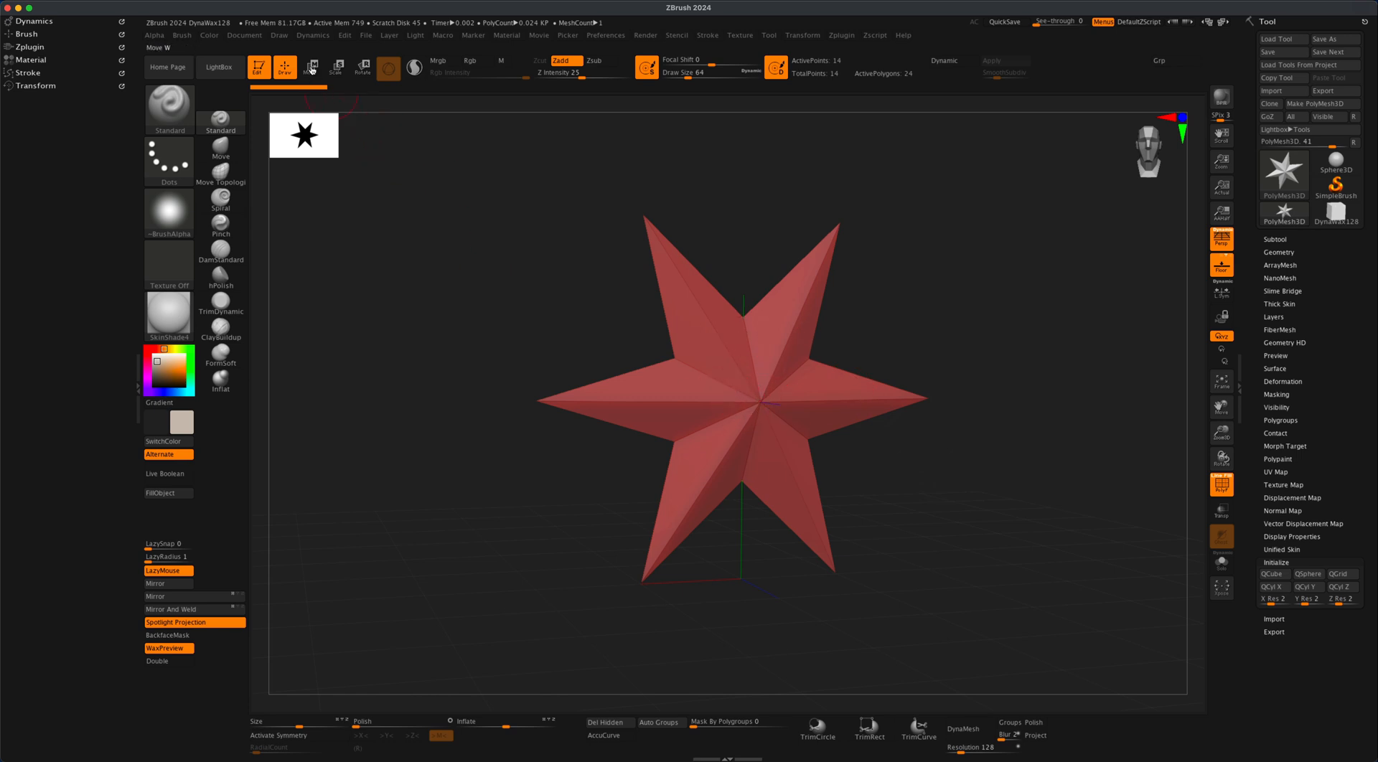
{"action": "left_click", "coordinate": [311, 67]}
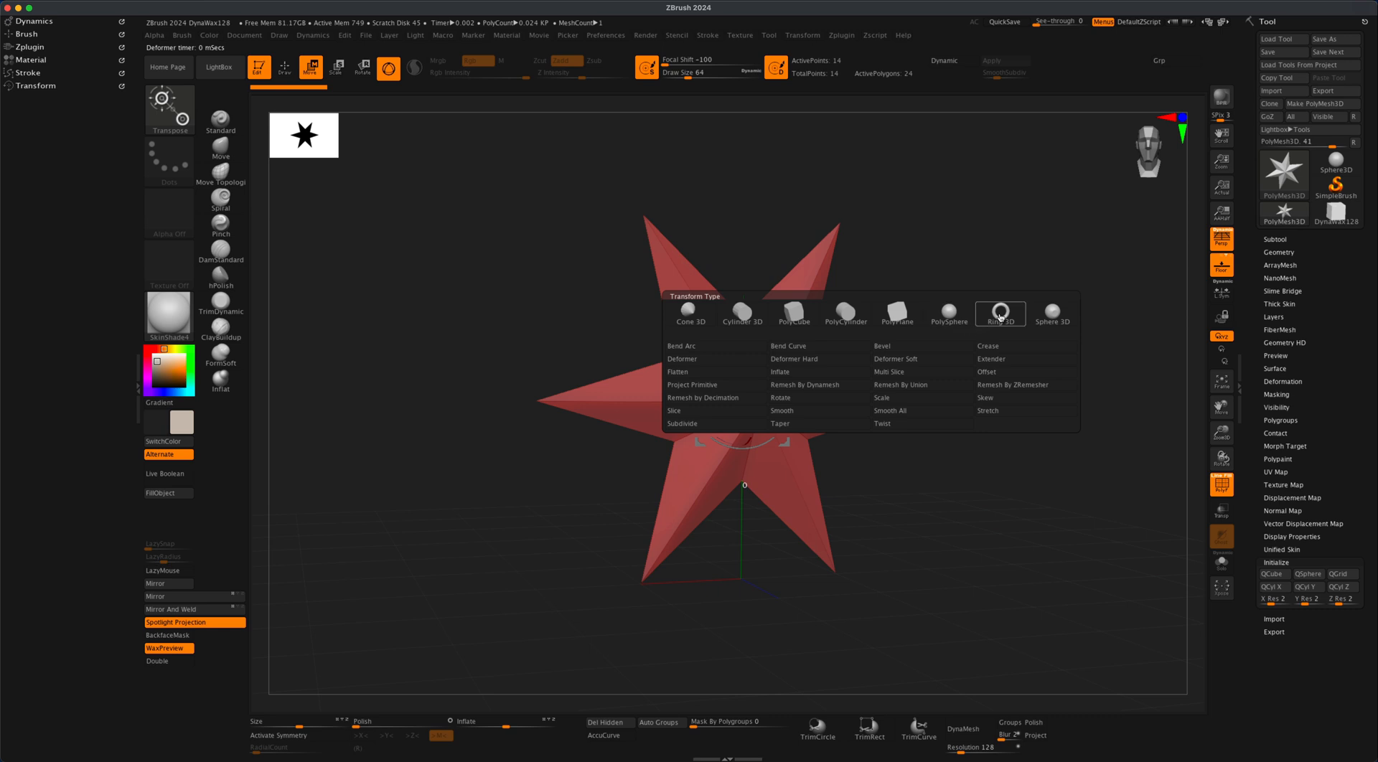
Step: Replace the star with a six-sided Ring 3D primitive, forming a hexagonal ring
{"action": "left_click", "coordinate": [999, 313]}
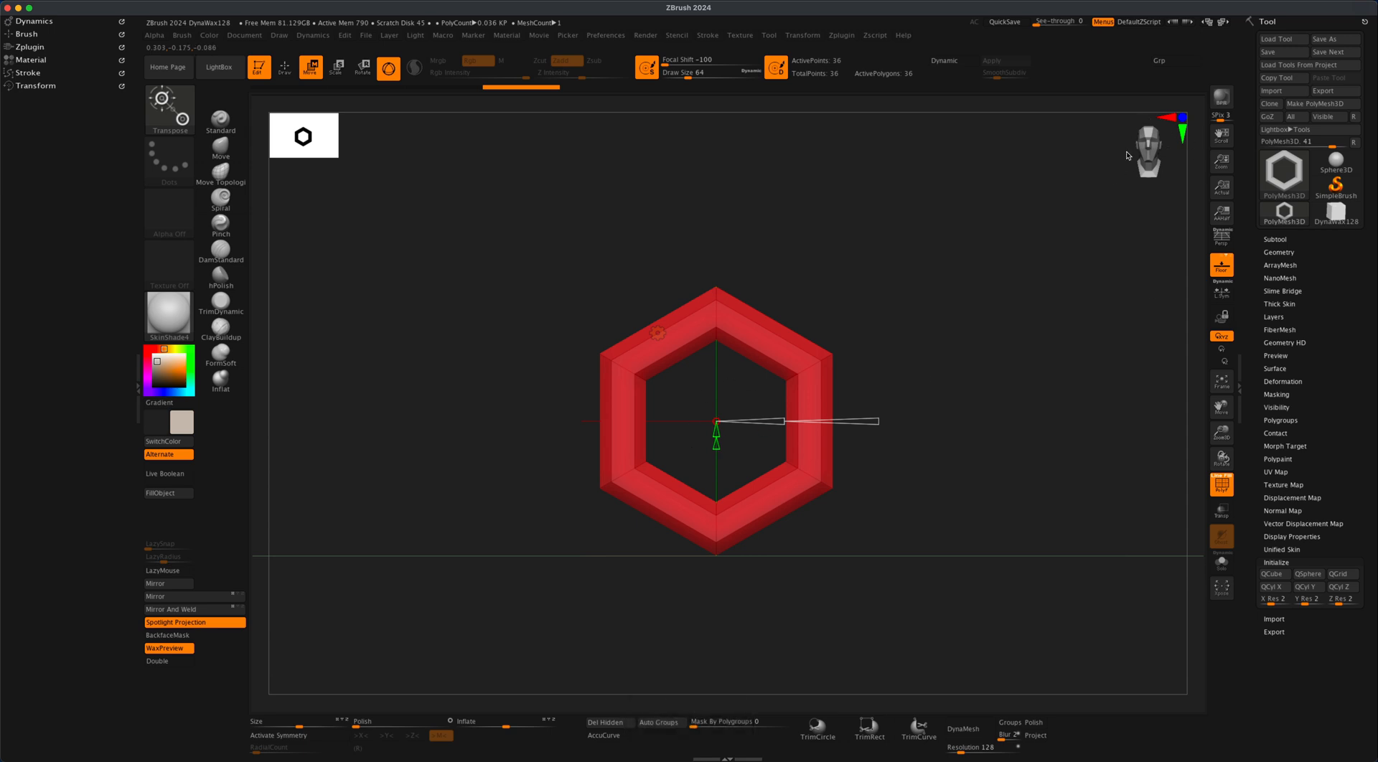
{"action": "mouse_move", "coordinate": [682, 411]}
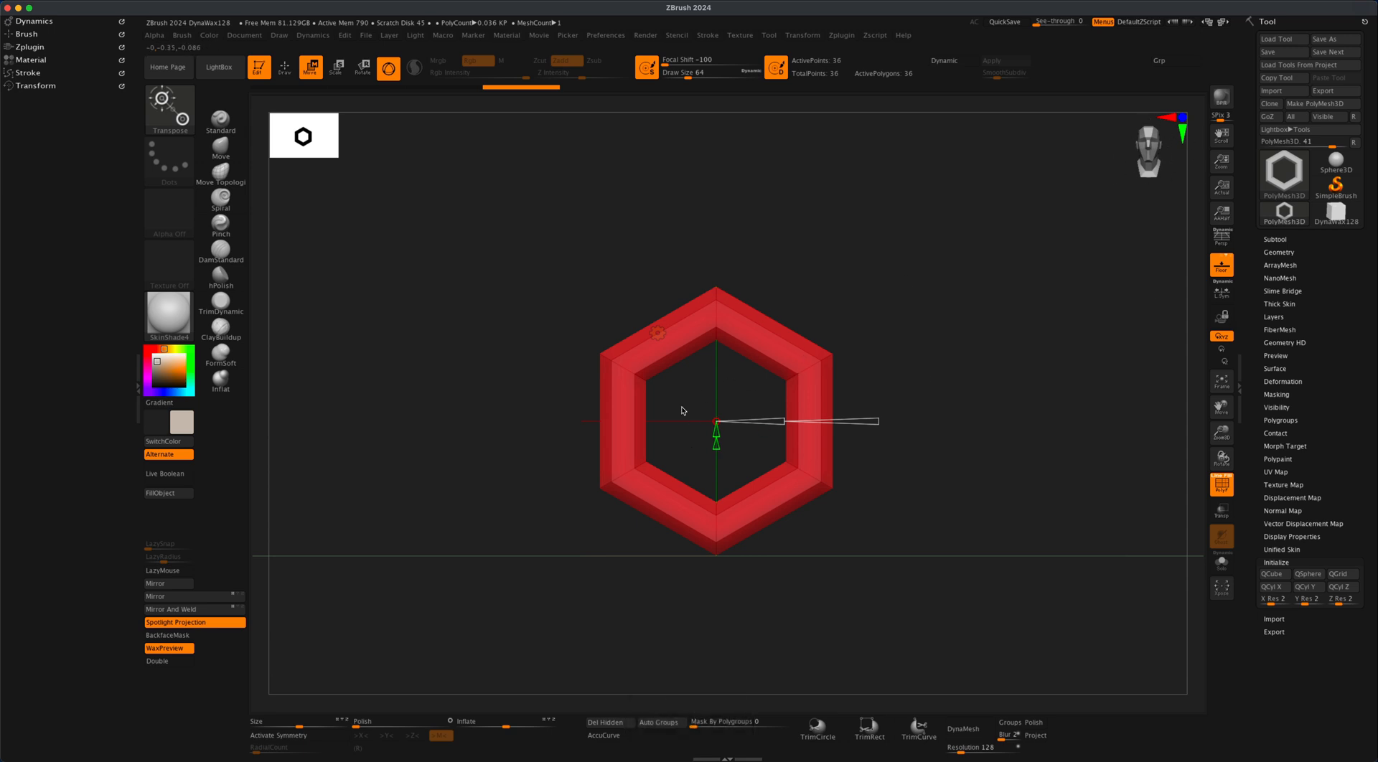
{"action": "mouse_move", "coordinate": [1008, 231]}
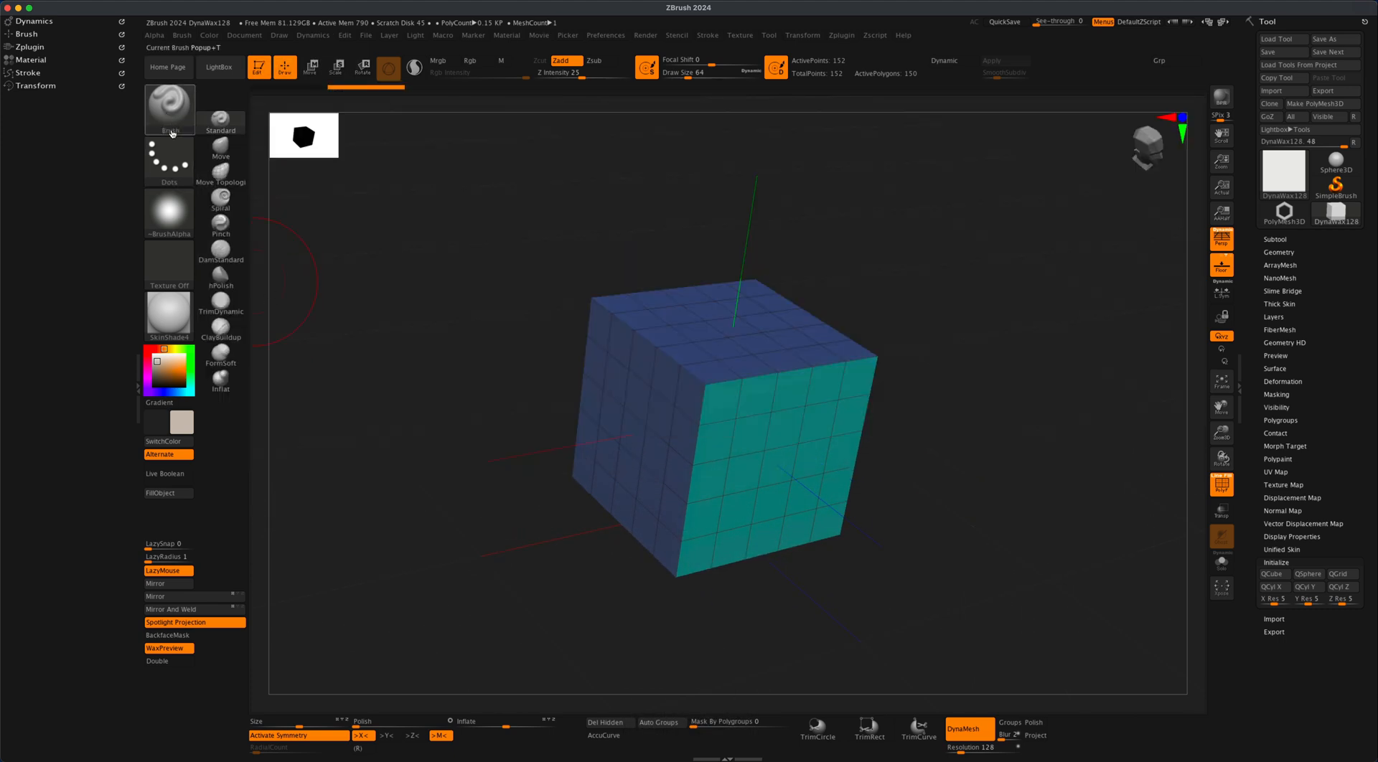
Step: Load ZModeler and set Insert NanoMesh on all polygons using the PolyMesh3D hexagon ring
{"action": "left_click", "coordinate": [169, 109]}
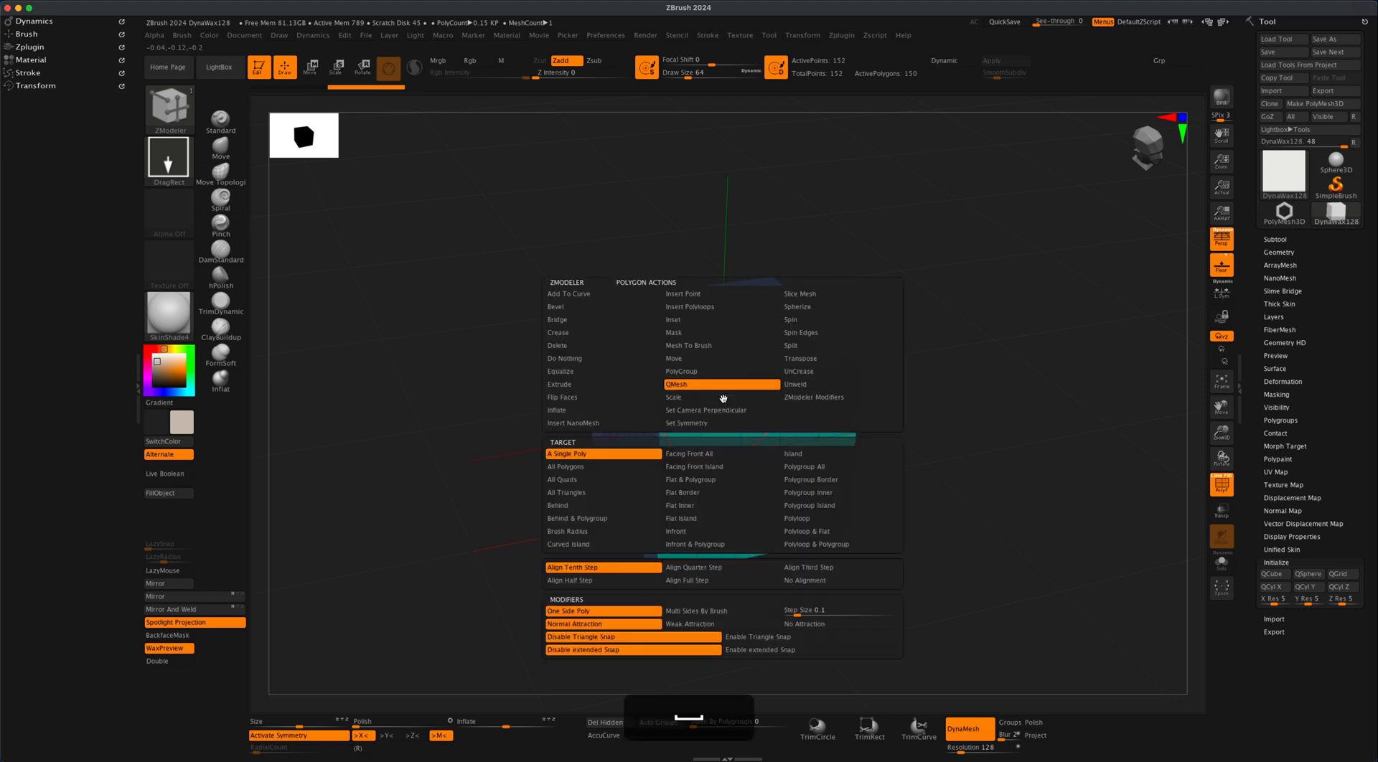
{"action": "mouse_move", "coordinate": [573, 423]}
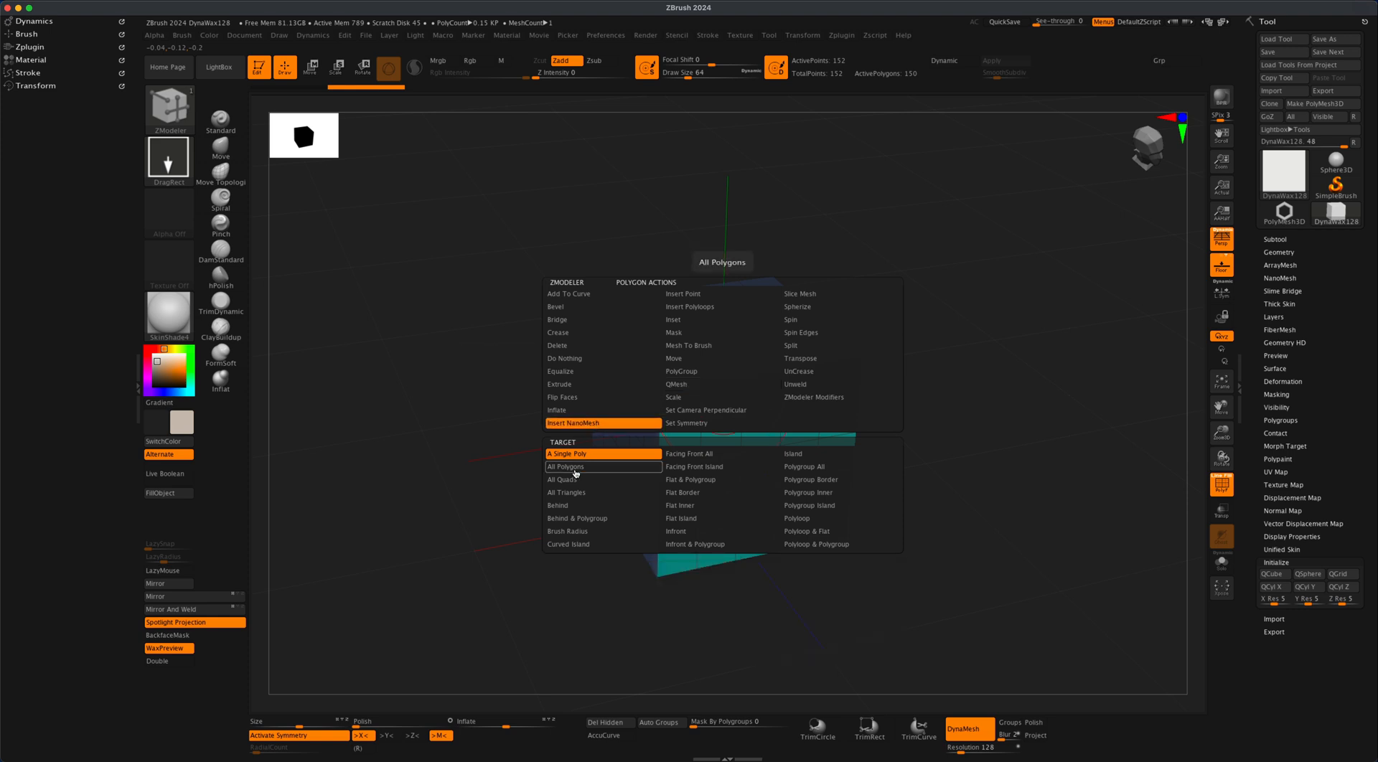
{"action": "left_click", "coordinate": [565, 466]}
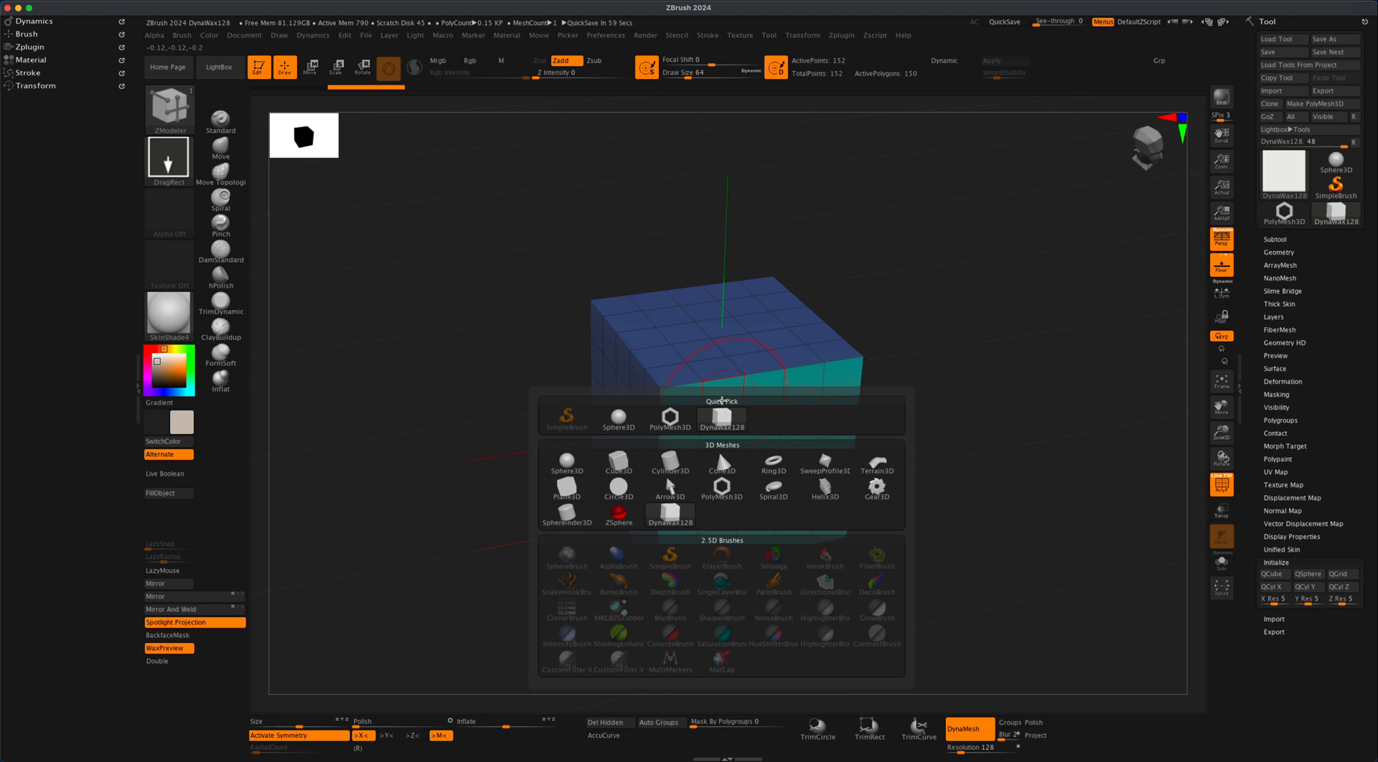
{"action": "left_click", "coordinate": [721, 490]}
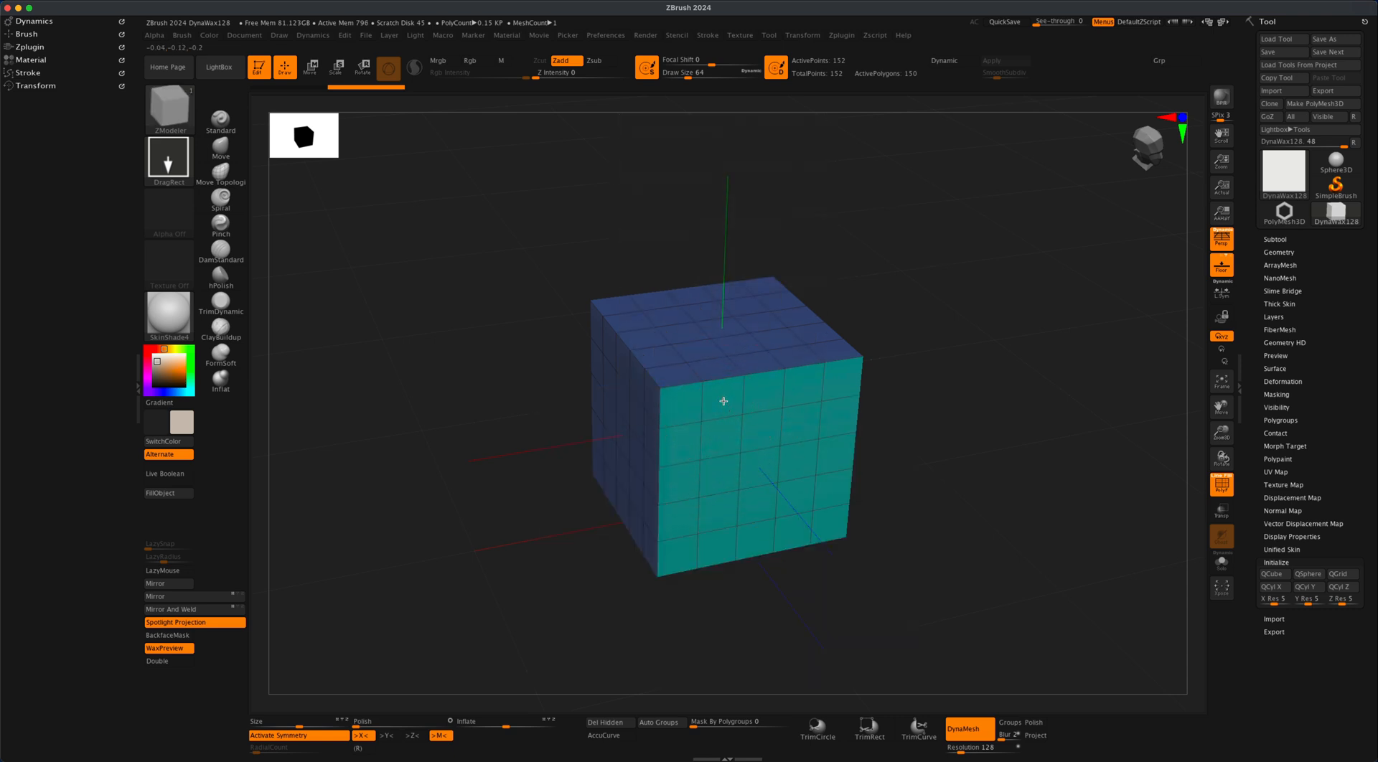
Step: Insert hexagon ring NanoMesh instances across all cube faces and orbit to check them
{"action": "left_click", "coordinate": [1280, 278]}
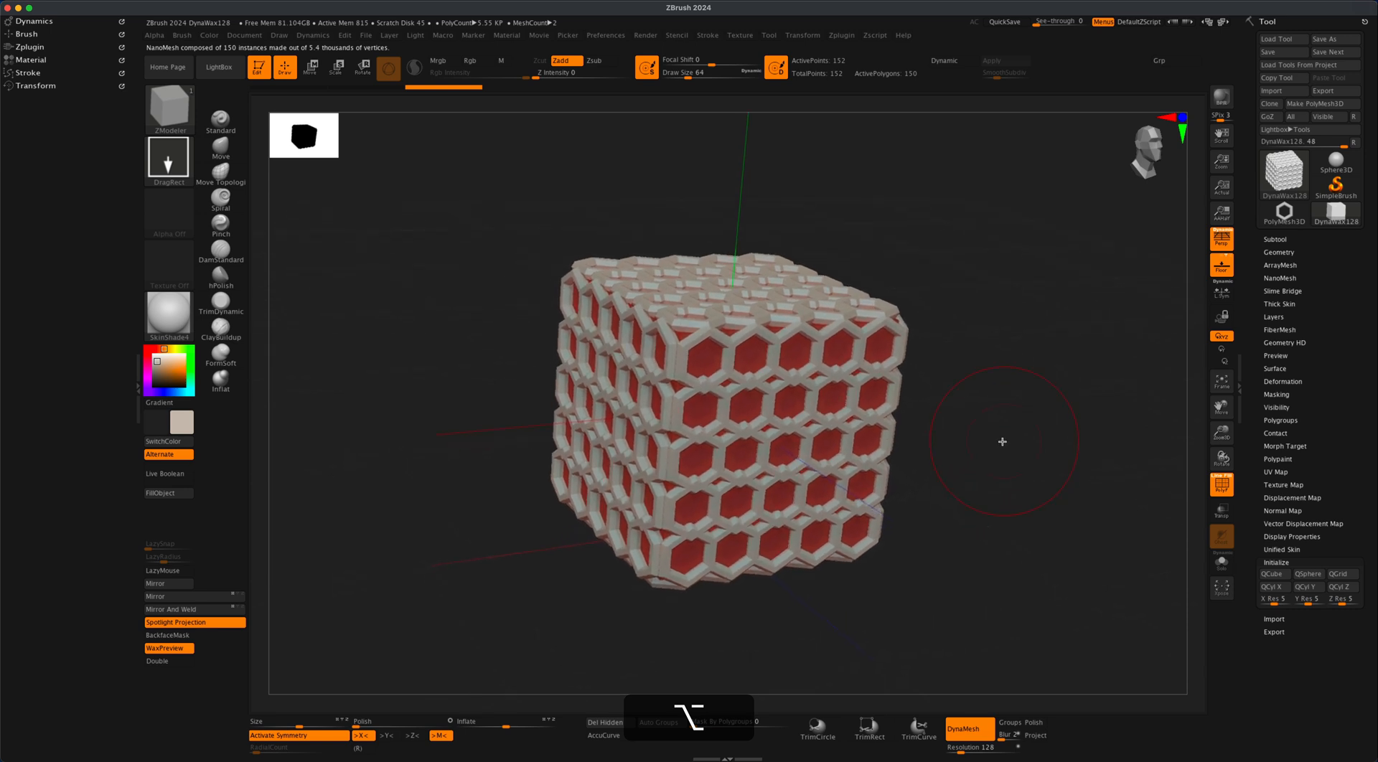
{"action": "left_click_drag", "start_coordinate": [1002, 442], "coordinate": [995, 430]}
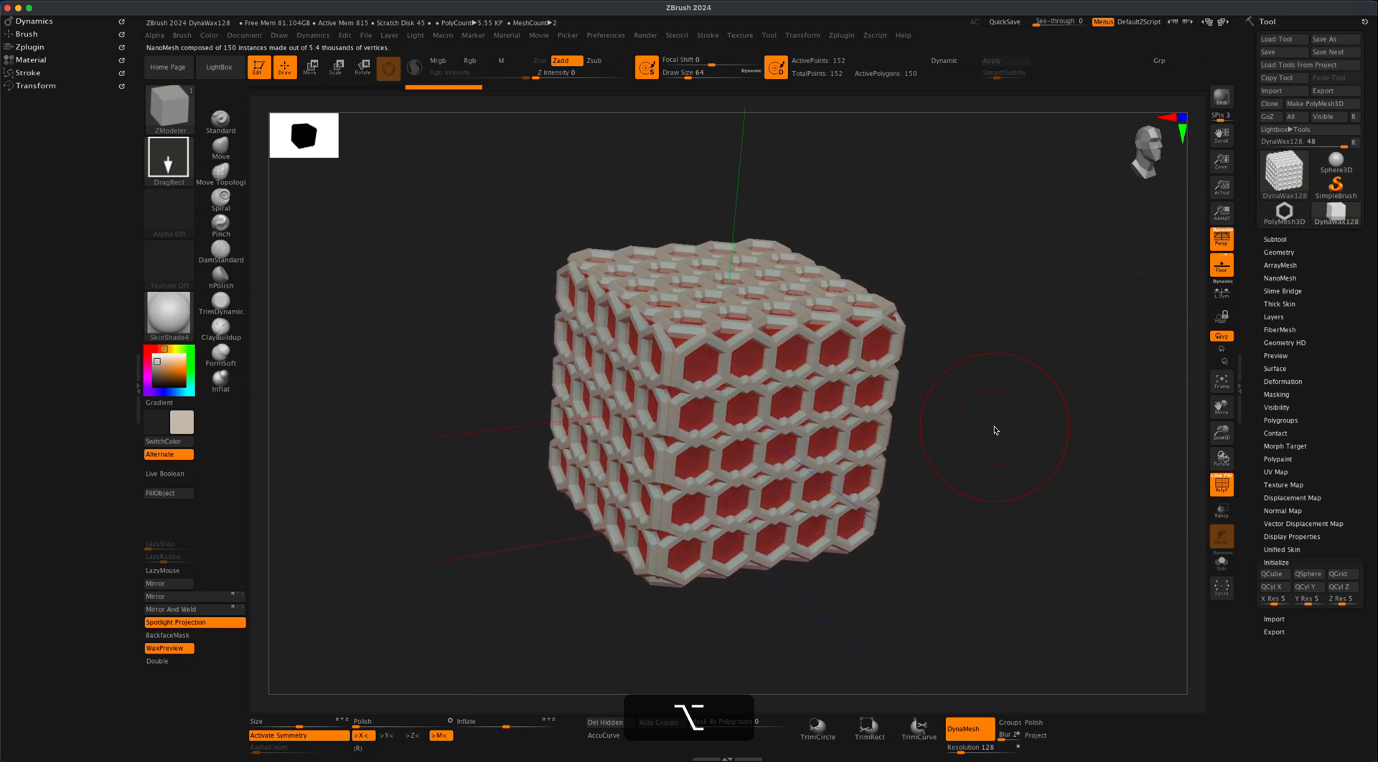
{"action": "left_click", "coordinate": [1280, 278]}
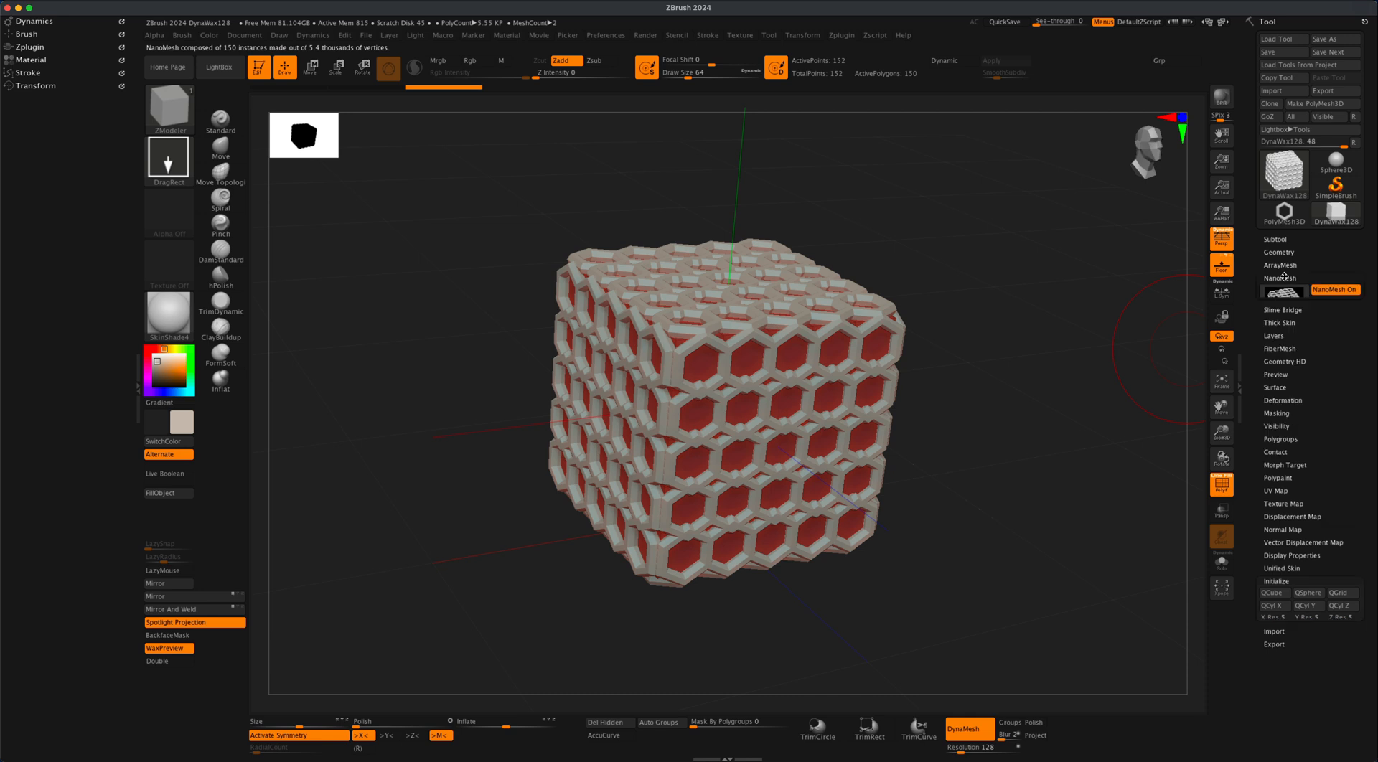
Step: Edit the X/Y/Z rotation values in the NanoMesh Prop controls
{"action": "left_click", "coordinate": [1278, 278]}
{"action": "type", "text": "12"}
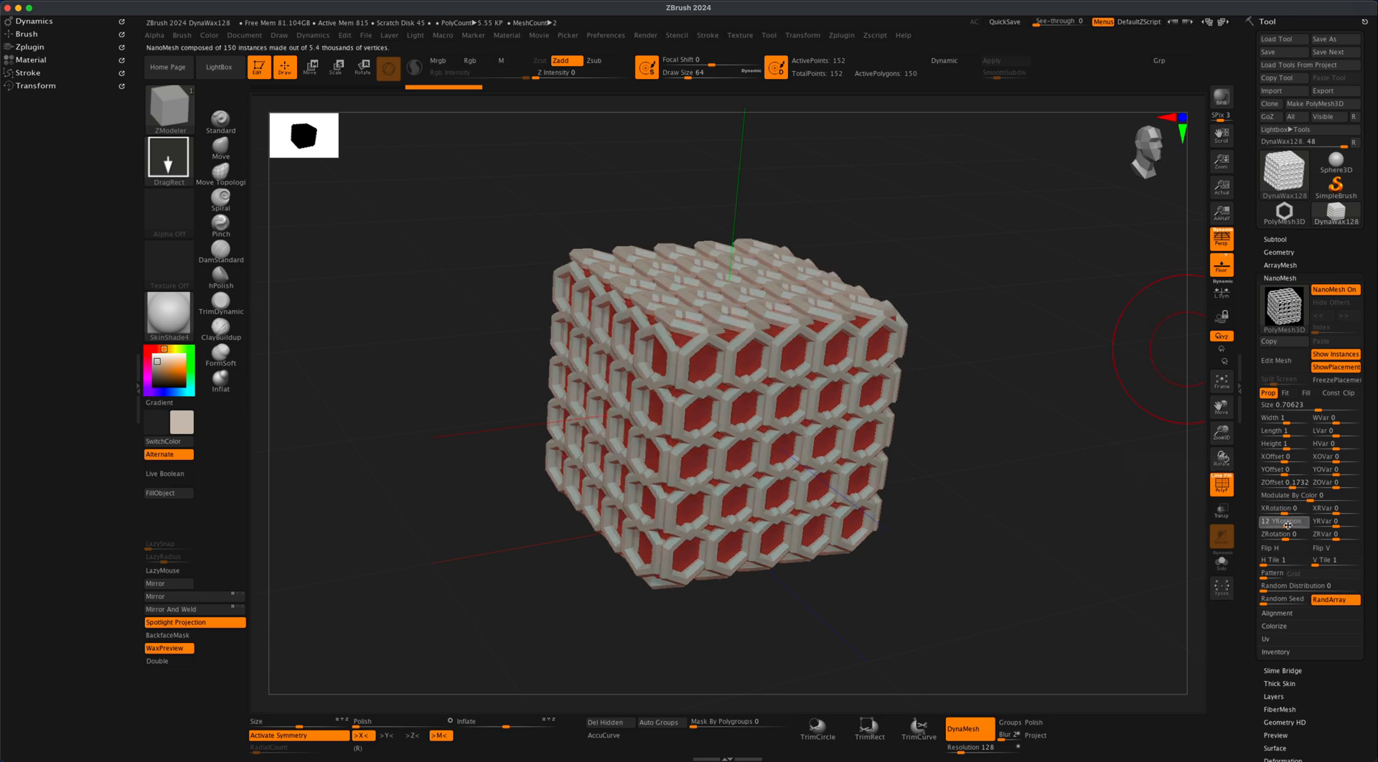
{"action": "key", "text": "cmd+z"}
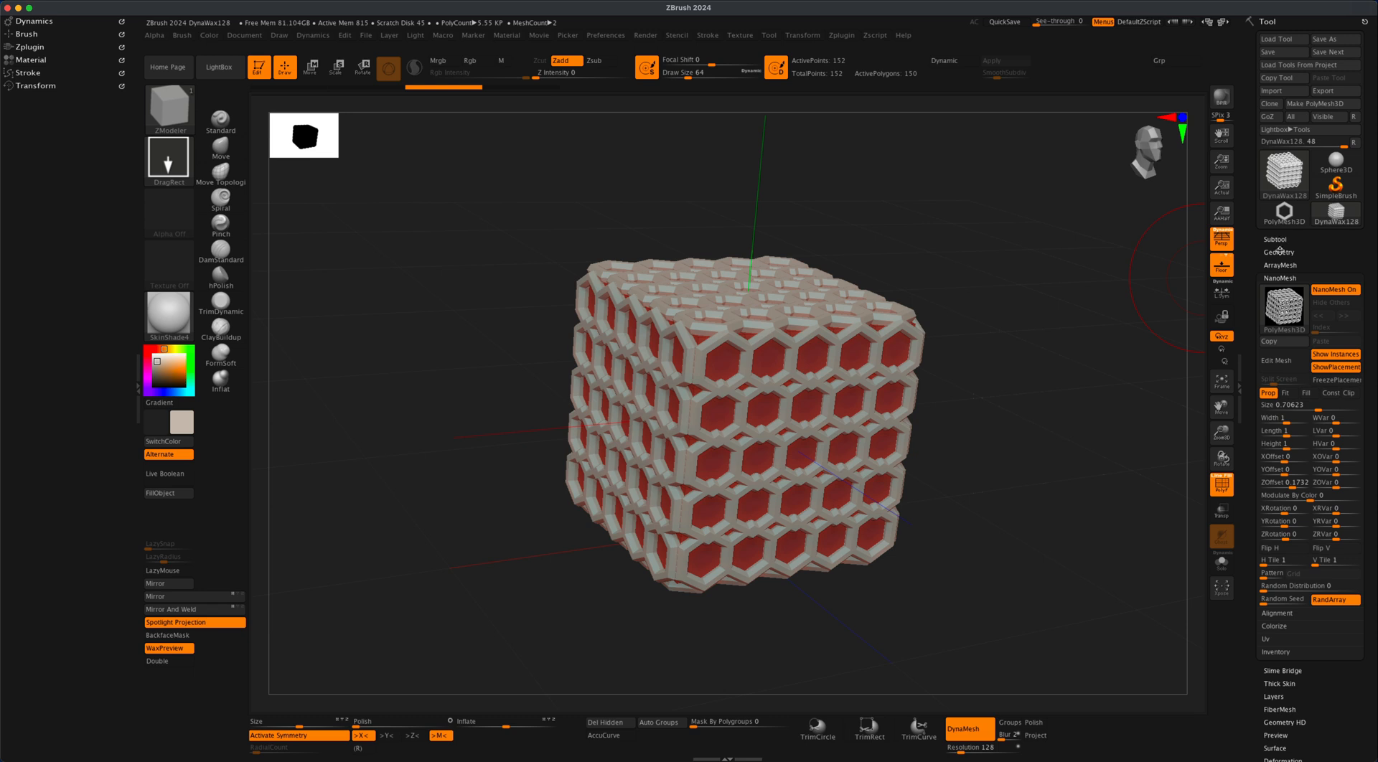
{"action": "left_click", "coordinate": [1277, 253]}
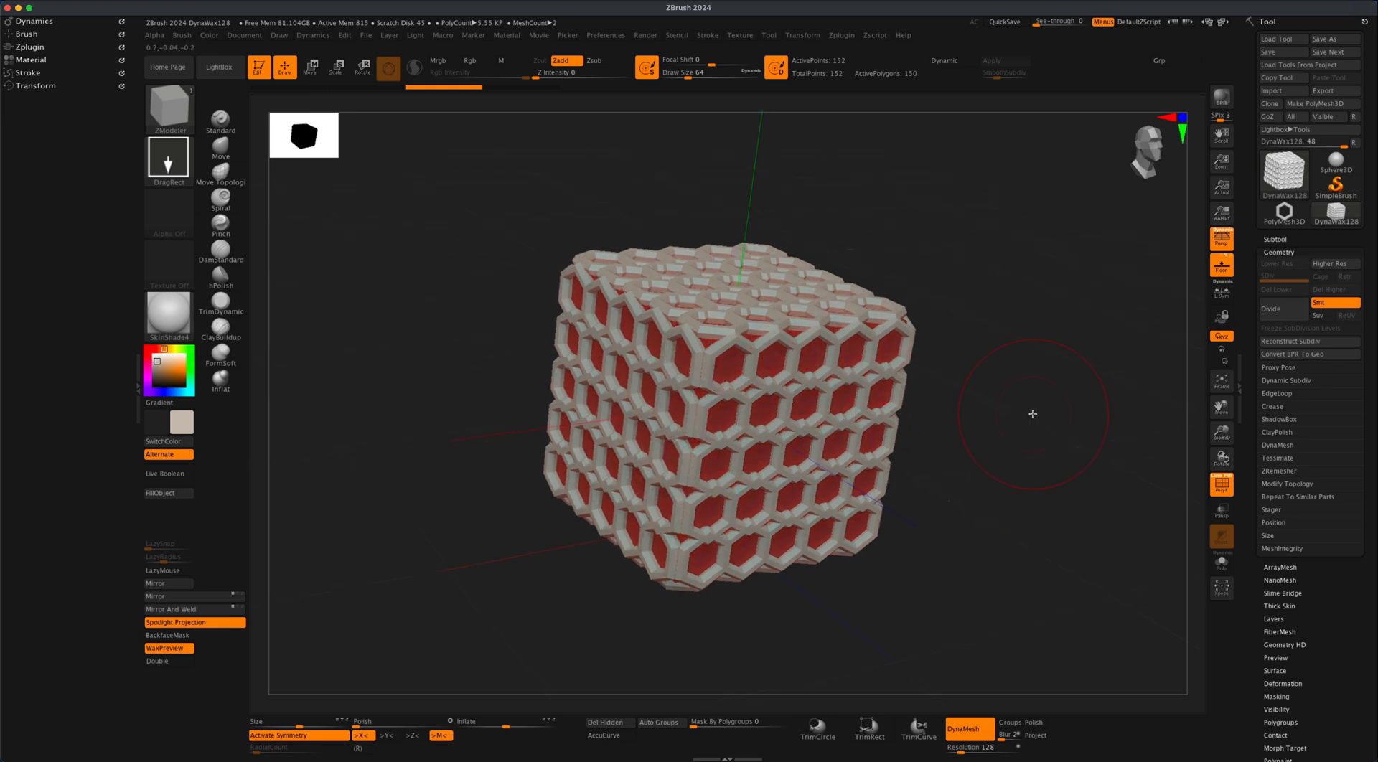
Step: Orbit the hexagon cube and bake the NanoMesh with Convert BPR To Geo
{"action": "left_click_drag", "start_coordinate": [1033, 414], "coordinate": [1005, 418]}
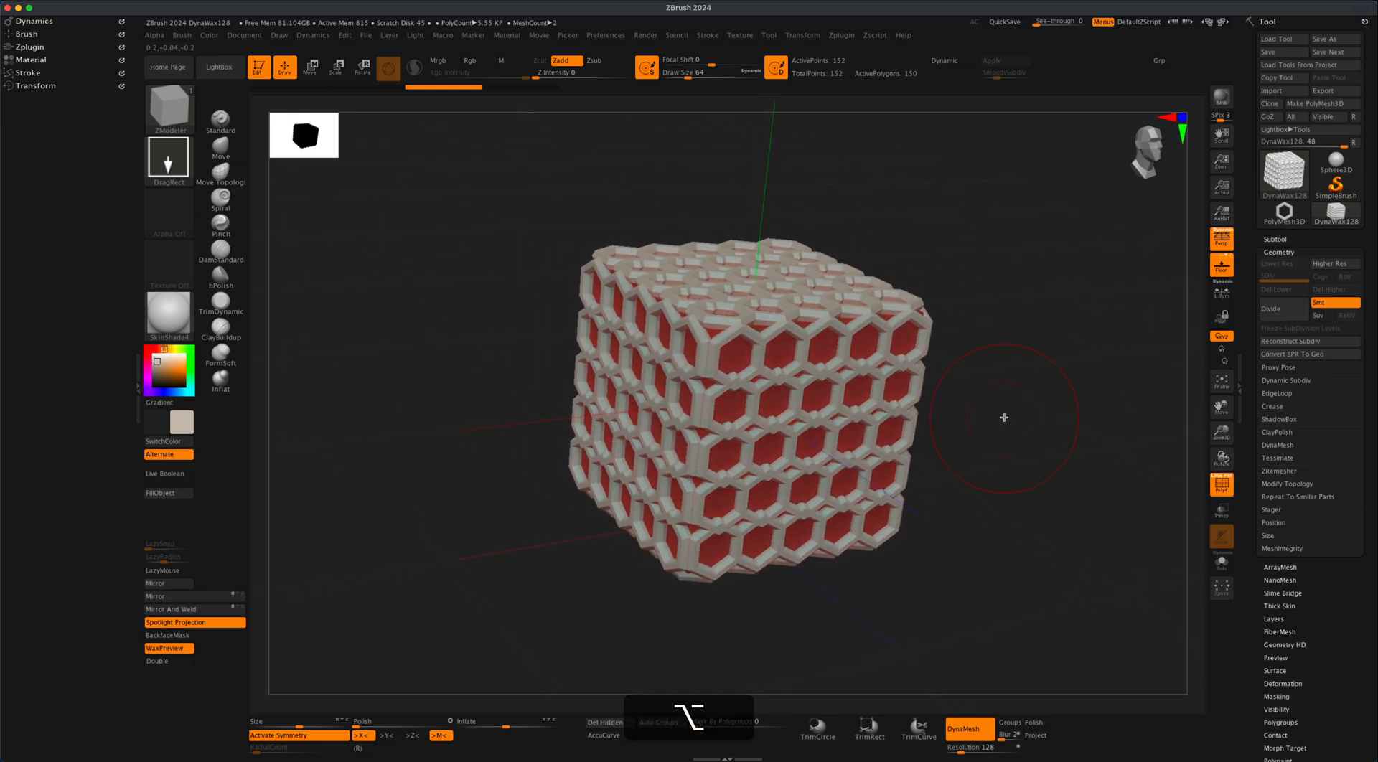
{"action": "left_click_drag", "start_coordinate": [1005, 417], "coordinate": [1062, 379]}
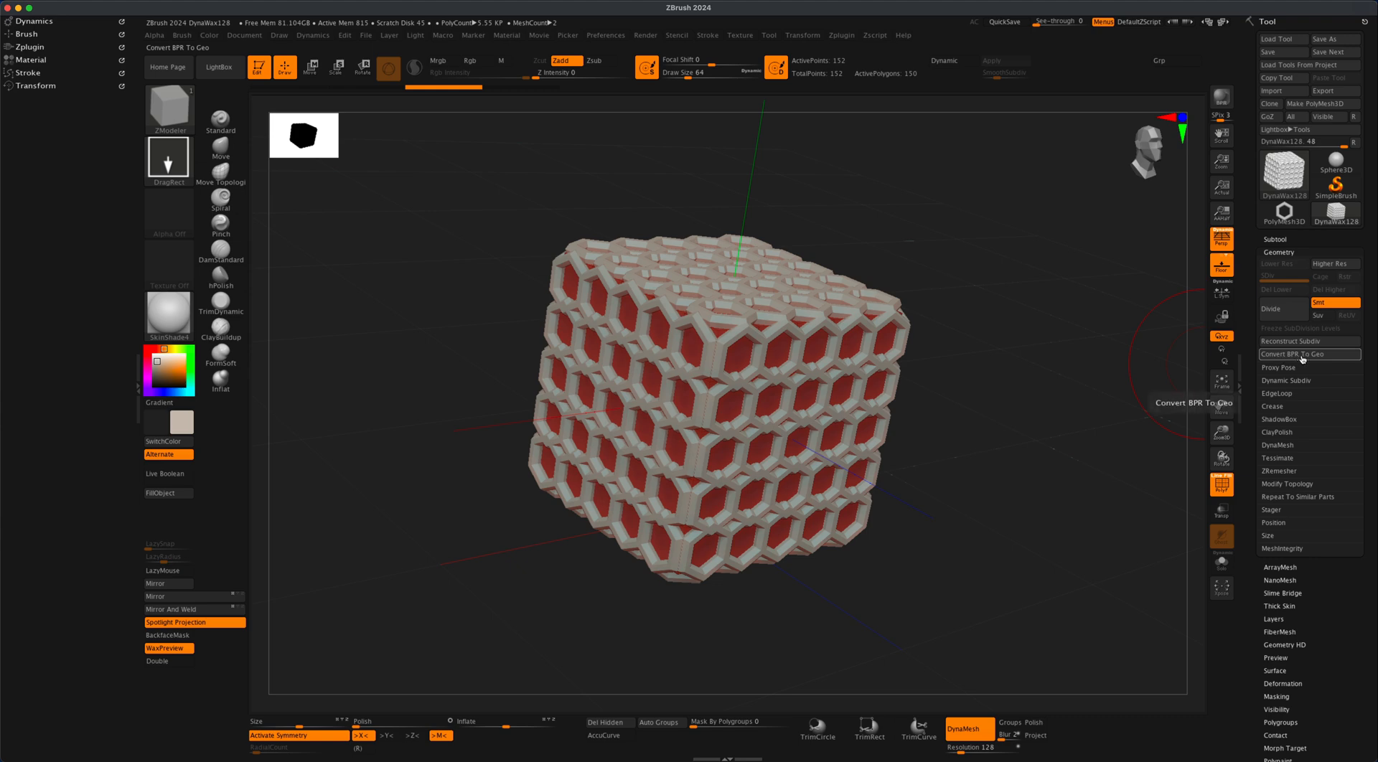
{"action": "left_click", "coordinate": [1293, 354]}
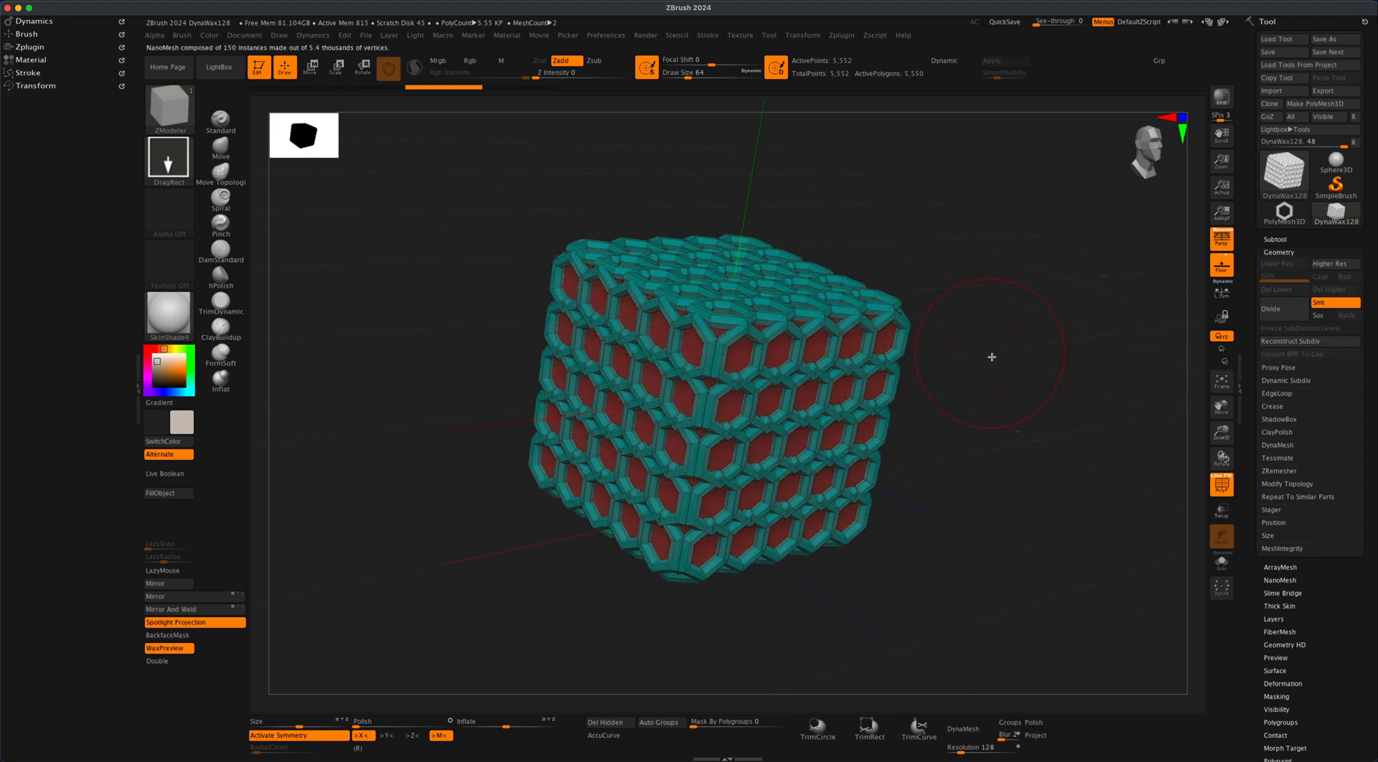
{"action": "left_click_drag", "start_coordinate": [991, 356], "coordinate": [1119, 310]}
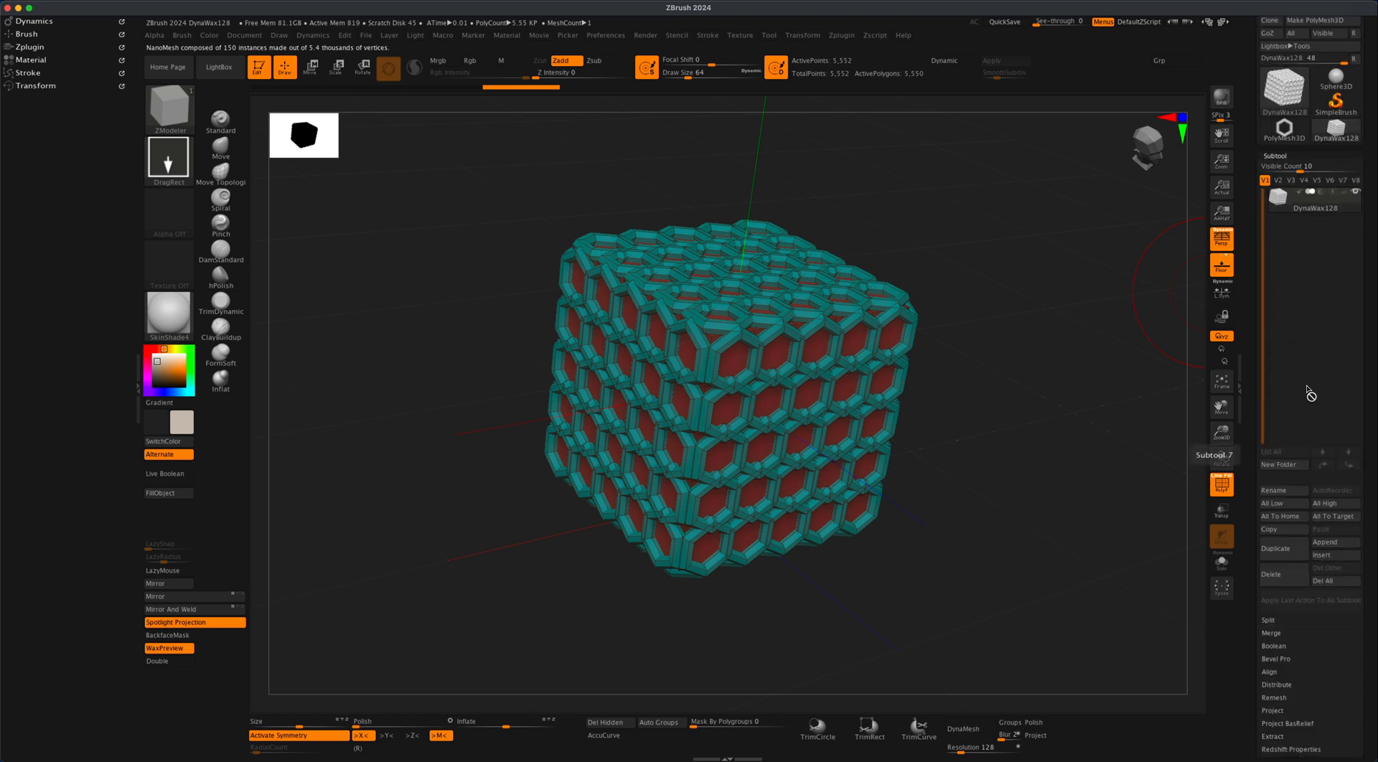
{"action": "mouse_move", "coordinate": [1287, 607]}
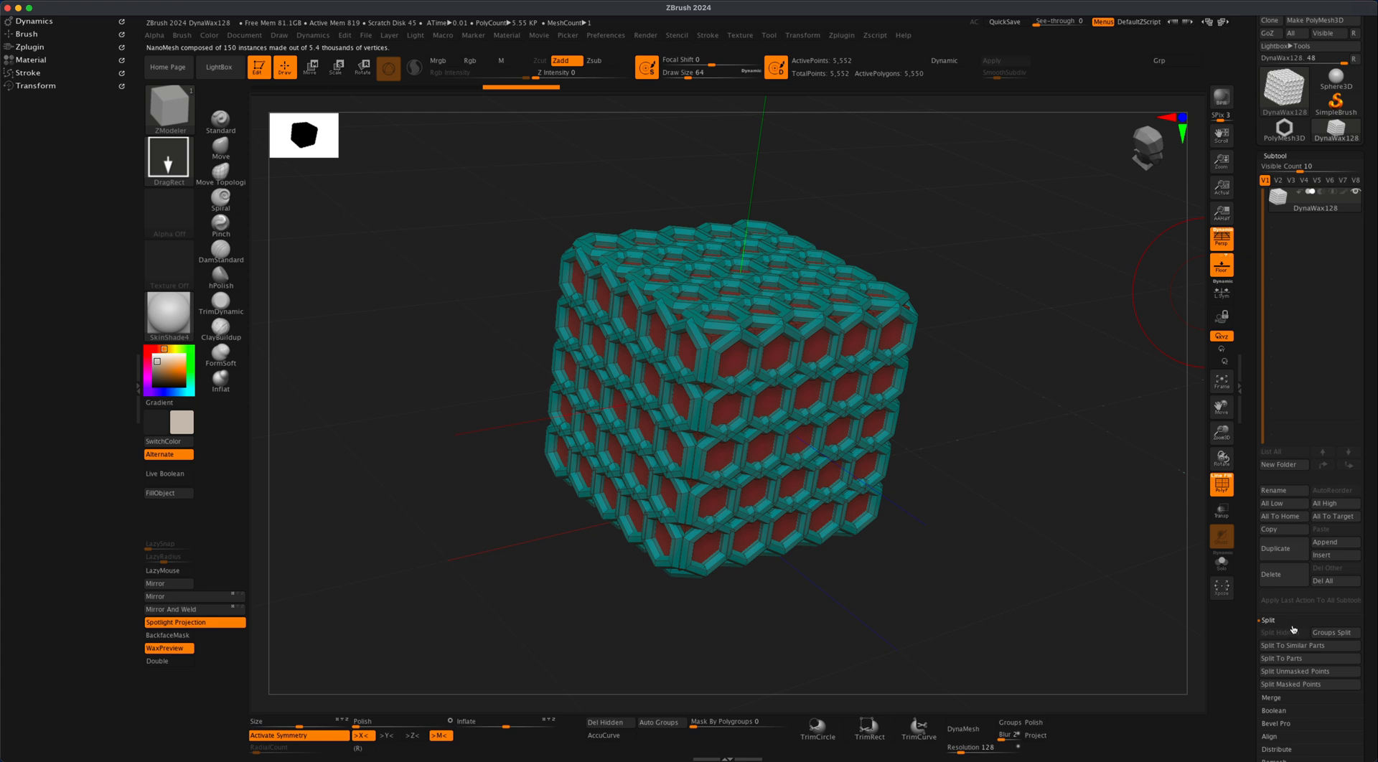
{"action": "mouse_move", "coordinate": [1291, 684]}
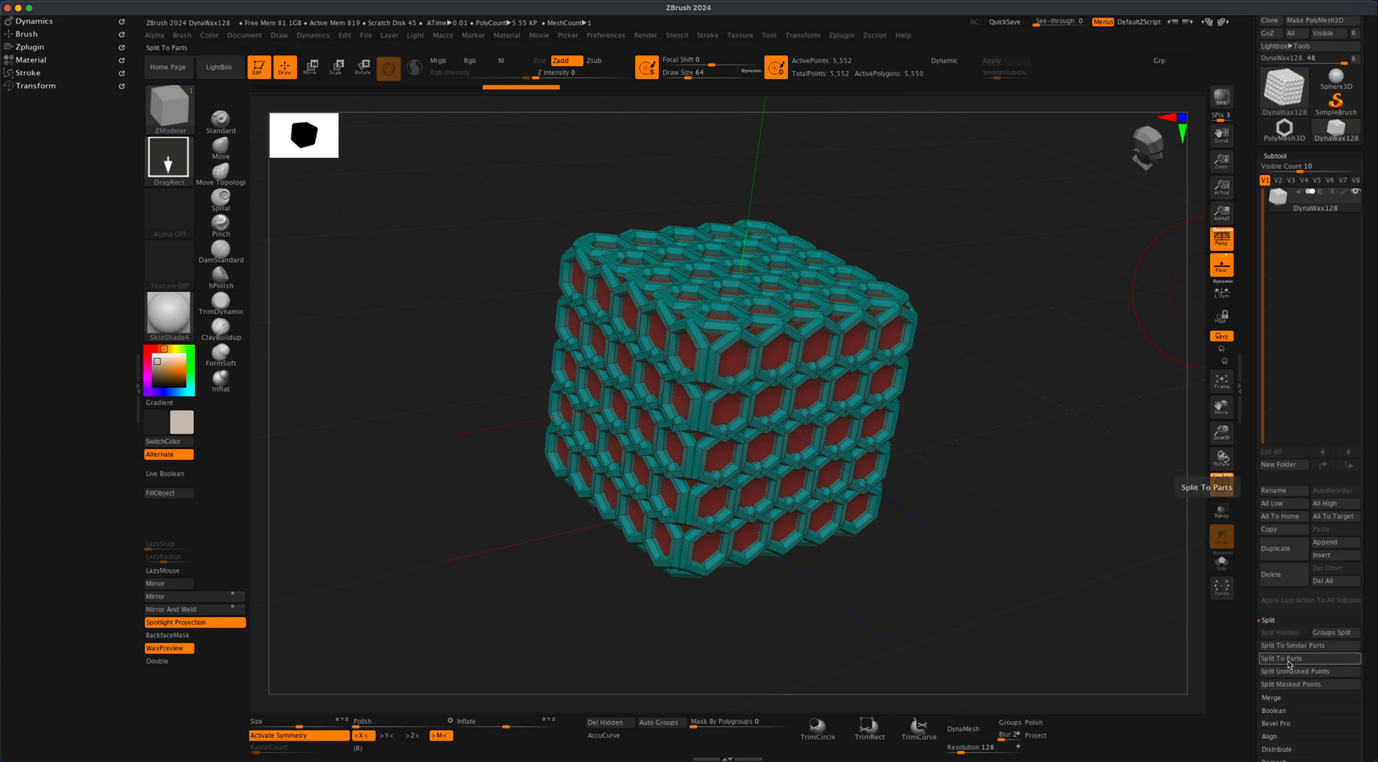
Step: Split the mesh with Split To Similar Parts and select the inner cube subtool
{"action": "left_click", "coordinate": [1308, 658]}
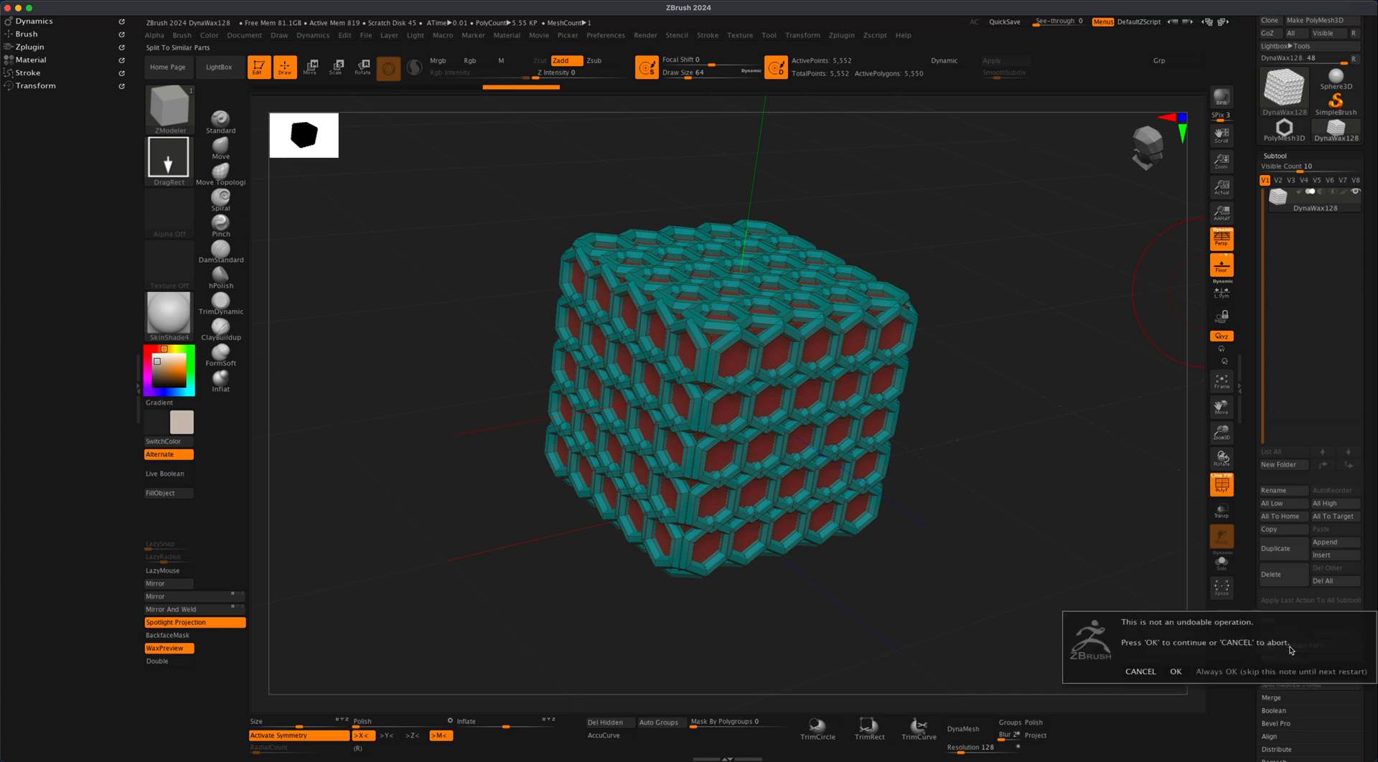
{"action": "left_click", "coordinate": [1175, 671]}
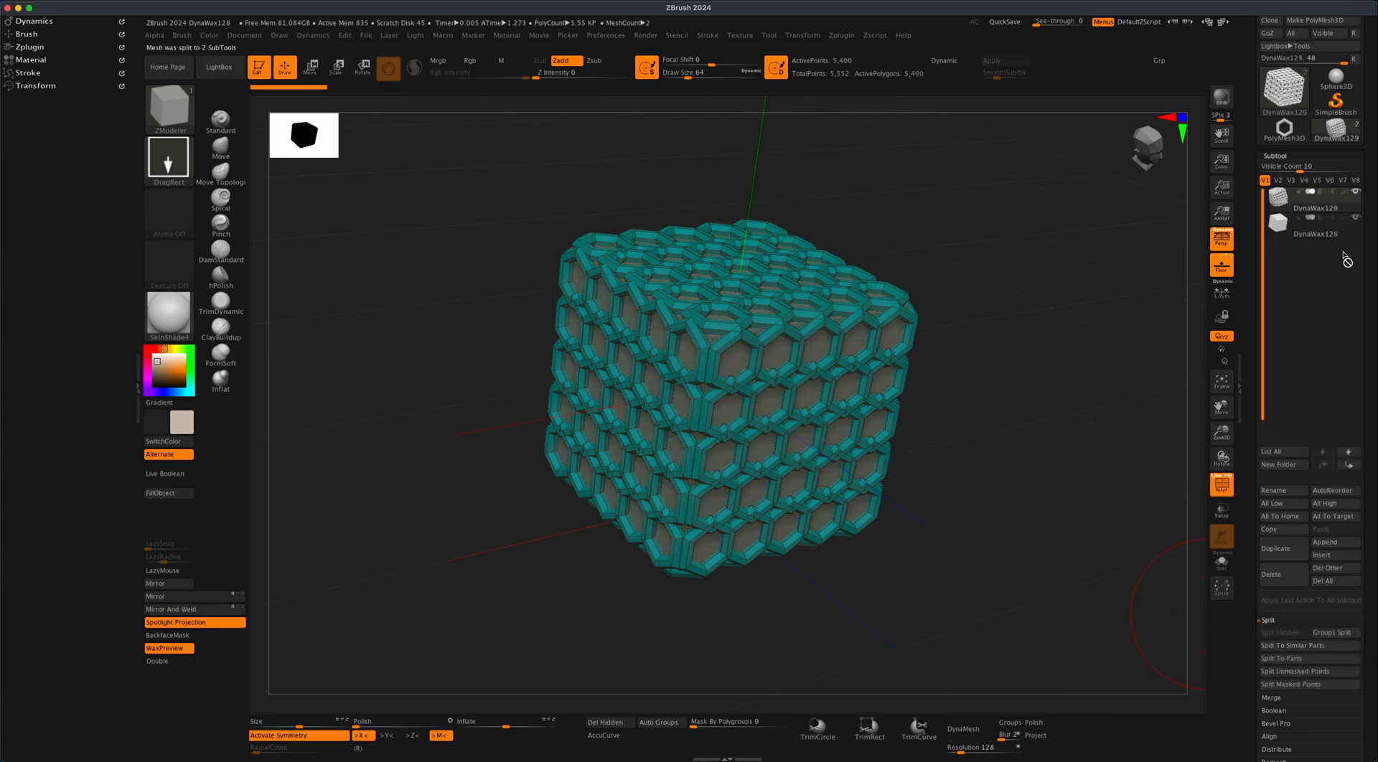
{"action": "mouse_move", "coordinate": [1316, 226]}
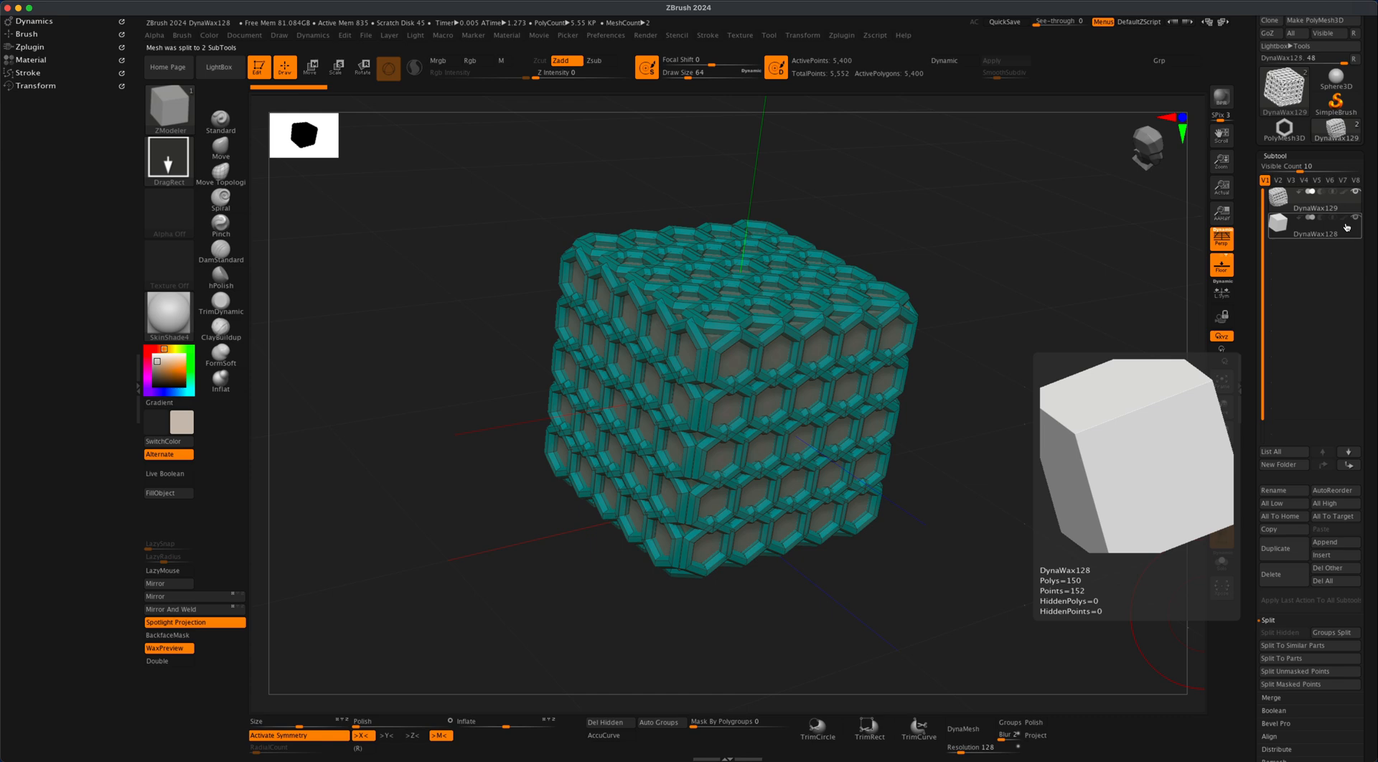
{"action": "left_click", "coordinate": [1311, 220]}
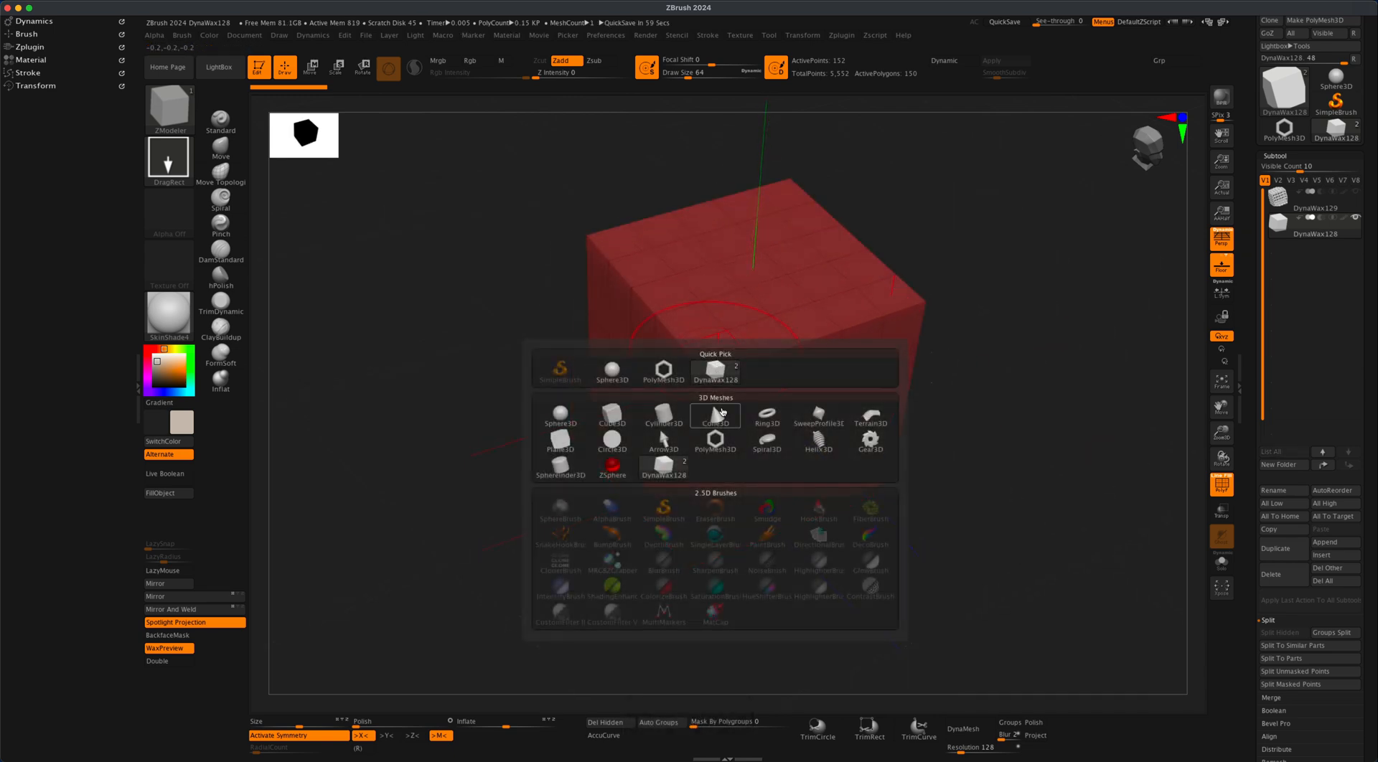
{"action": "mouse_move", "coordinate": [715, 415]}
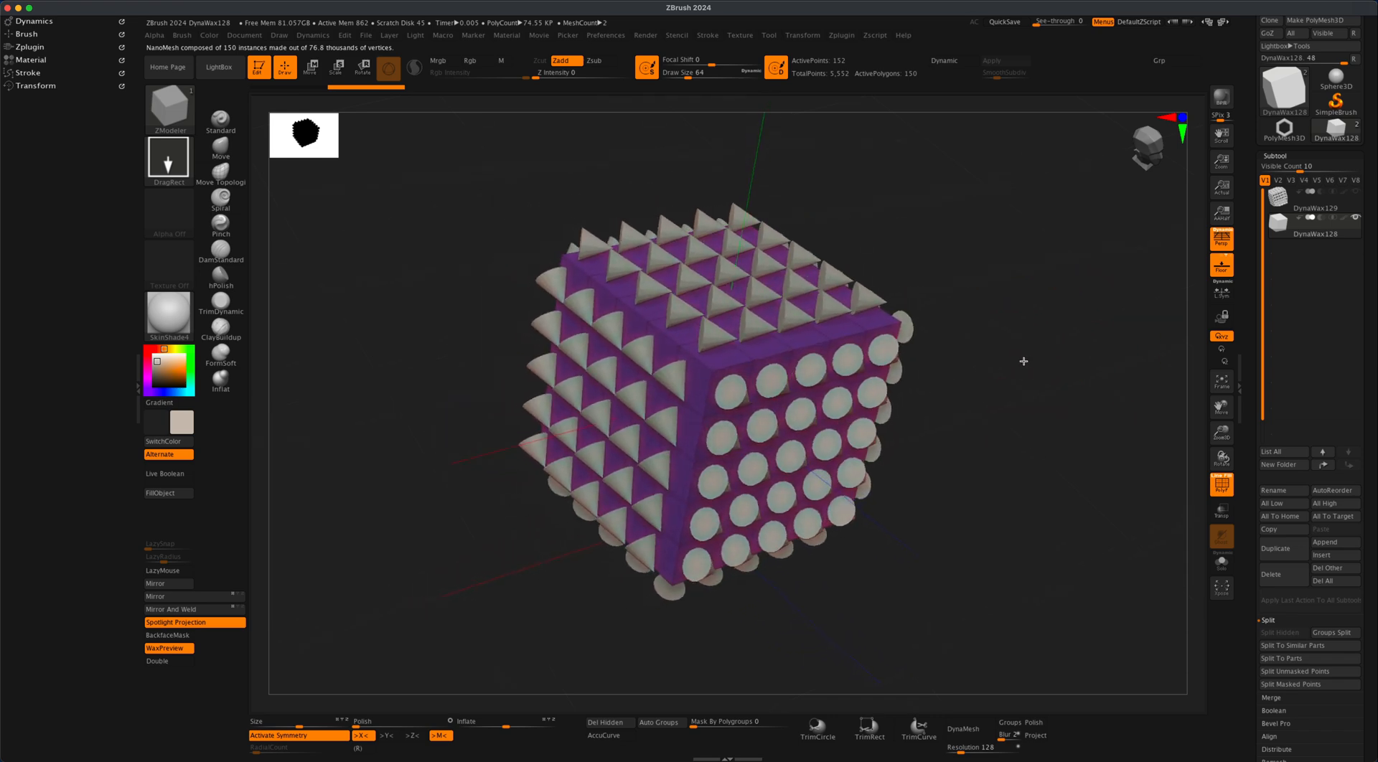
Step: Orbit slightly to view the cone-spike NanoMesh covering the inner cube
{"action": "left_click_drag", "start_coordinate": [1023, 360], "coordinate": [1088, 423]}
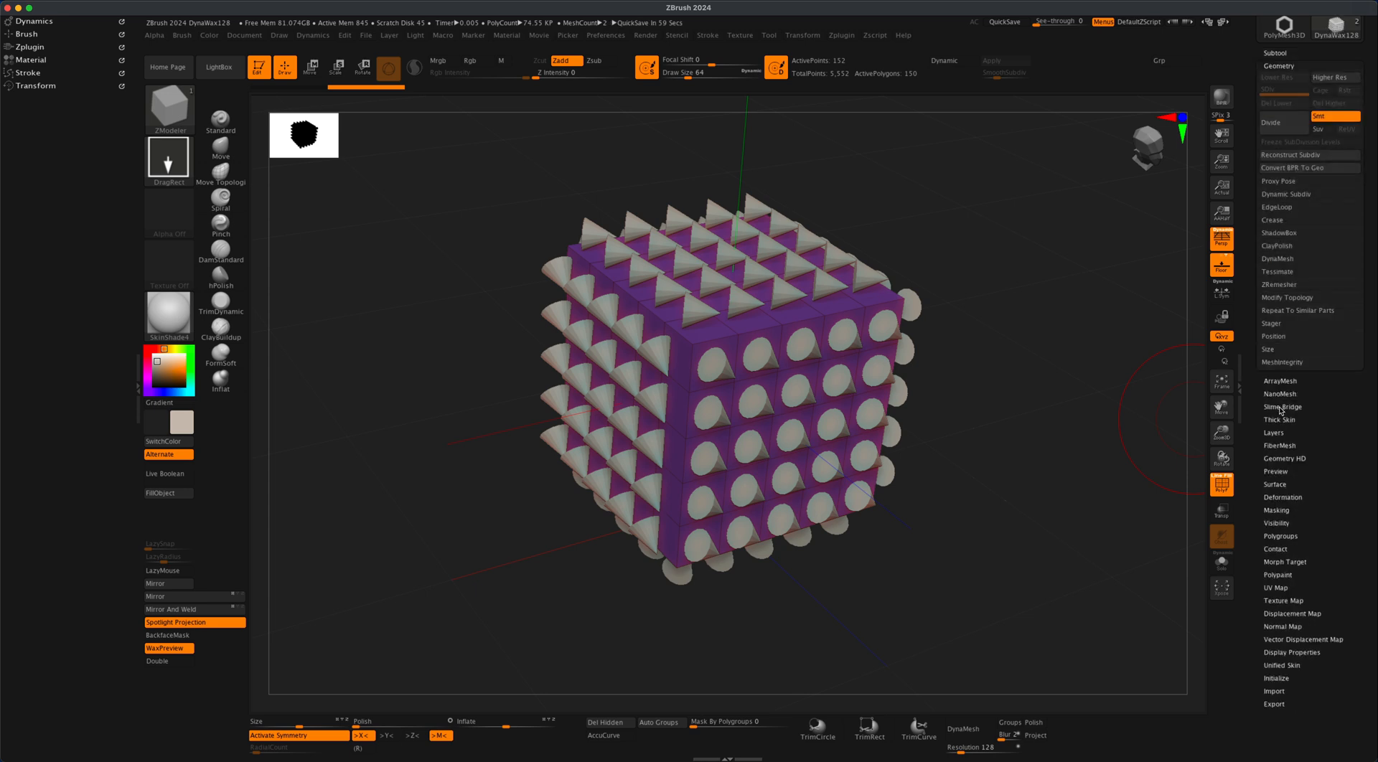
Step: Set the cone NanoMesh instances' Z rotation to 180
{"action": "left_click", "coordinate": [1280, 99]}
{"action": "type", "text": "125"}
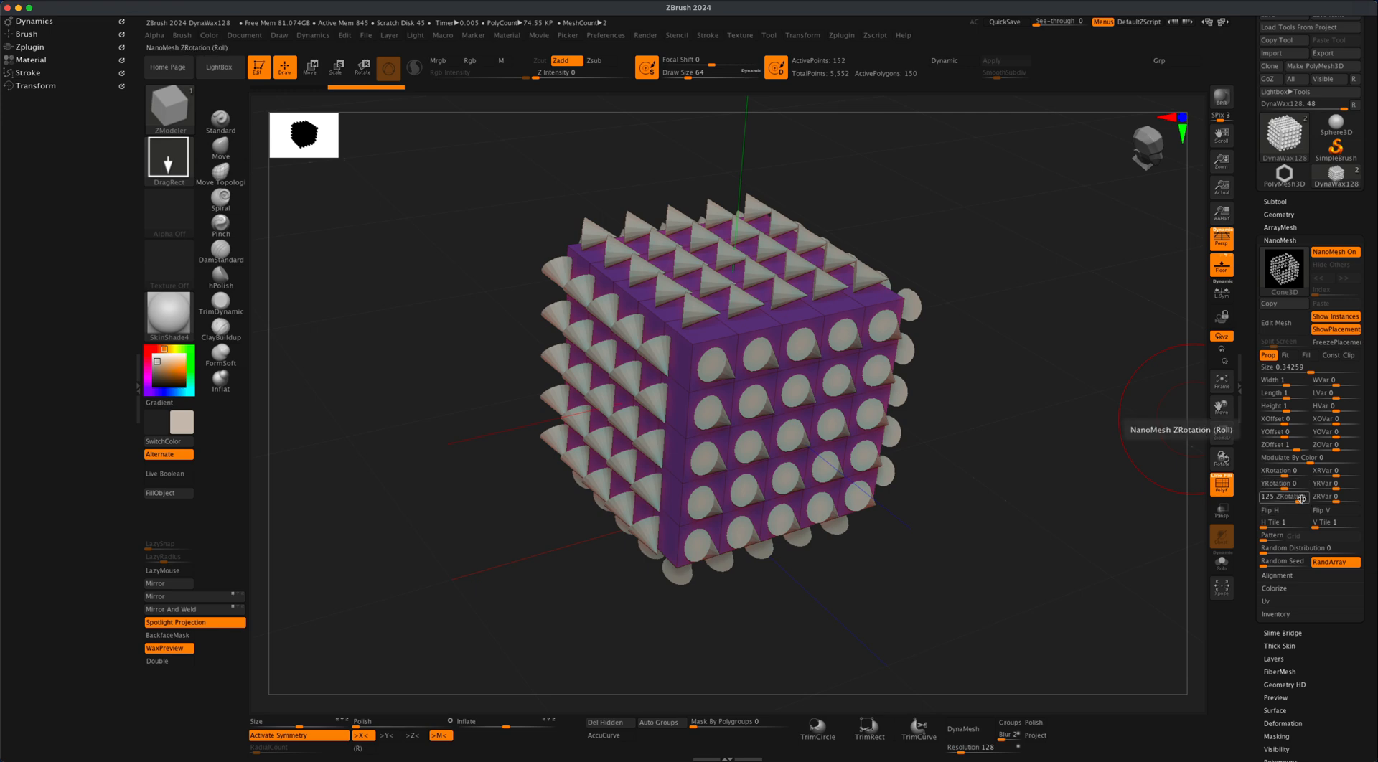
{"action": "left_click_drag", "start_coordinate": [1279, 497], "coordinate": [1327, 497]}
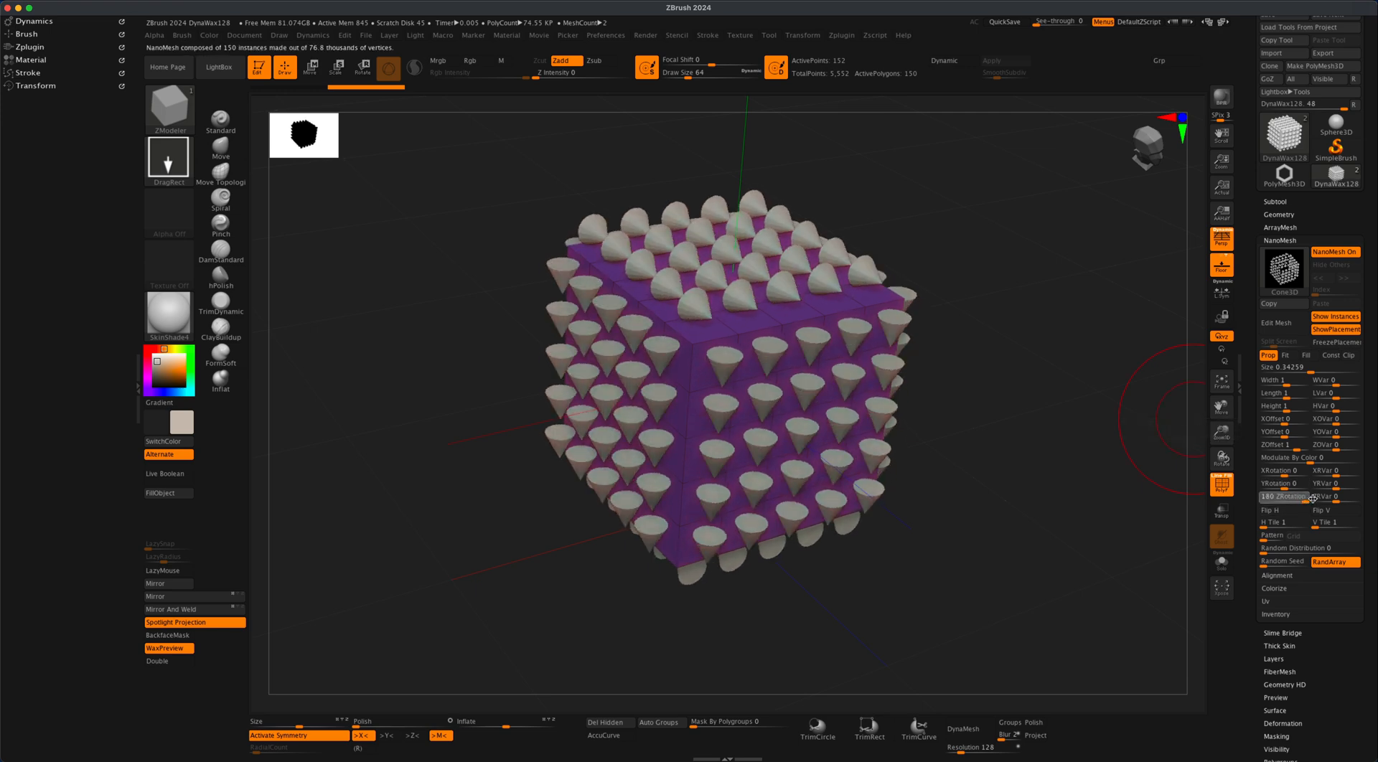
{"action": "mouse_move", "coordinate": [1285, 470]}
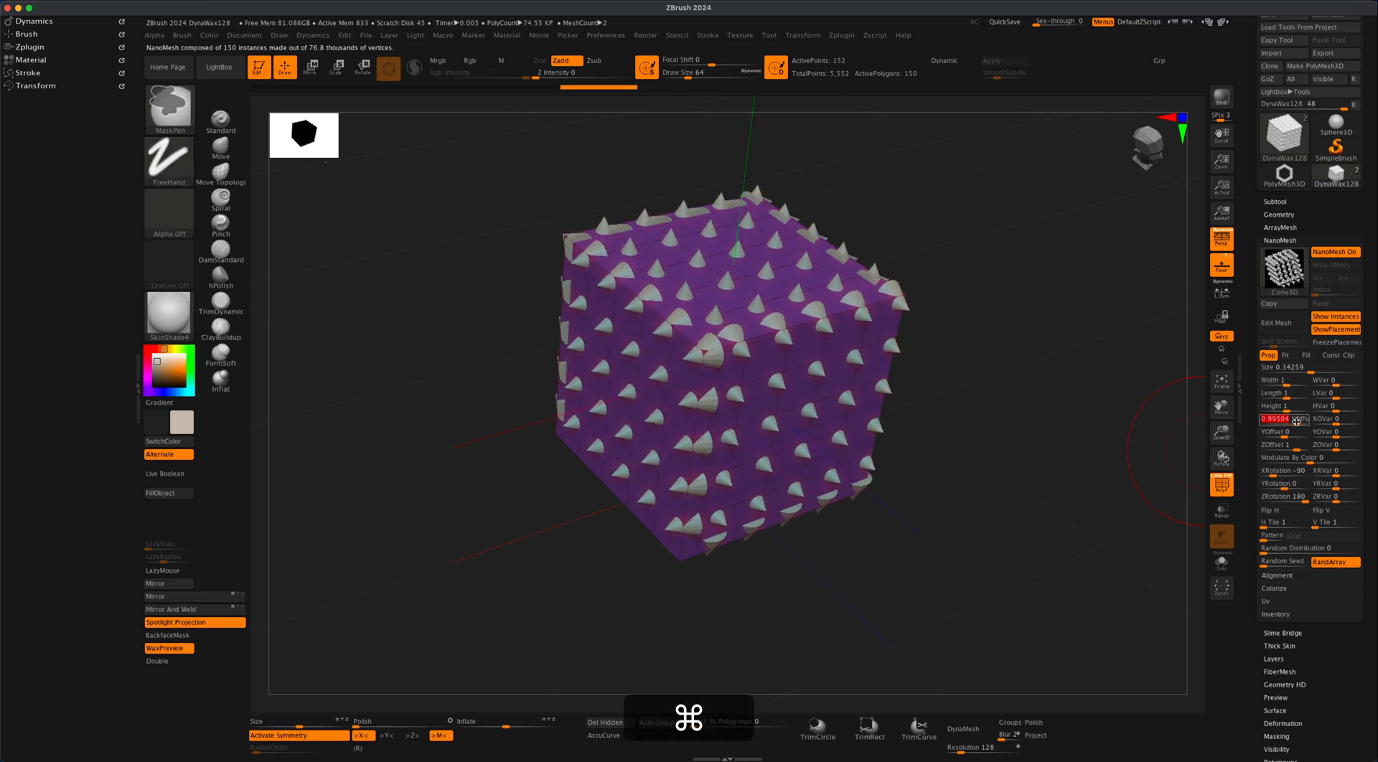
Step: Adjust the NanoMesh YOffset and XOffset so the cone spikes stand further out from the cube
{"action": "left_click_drag", "start_coordinate": [1283, 419], "coordinate": [1283, 431]}
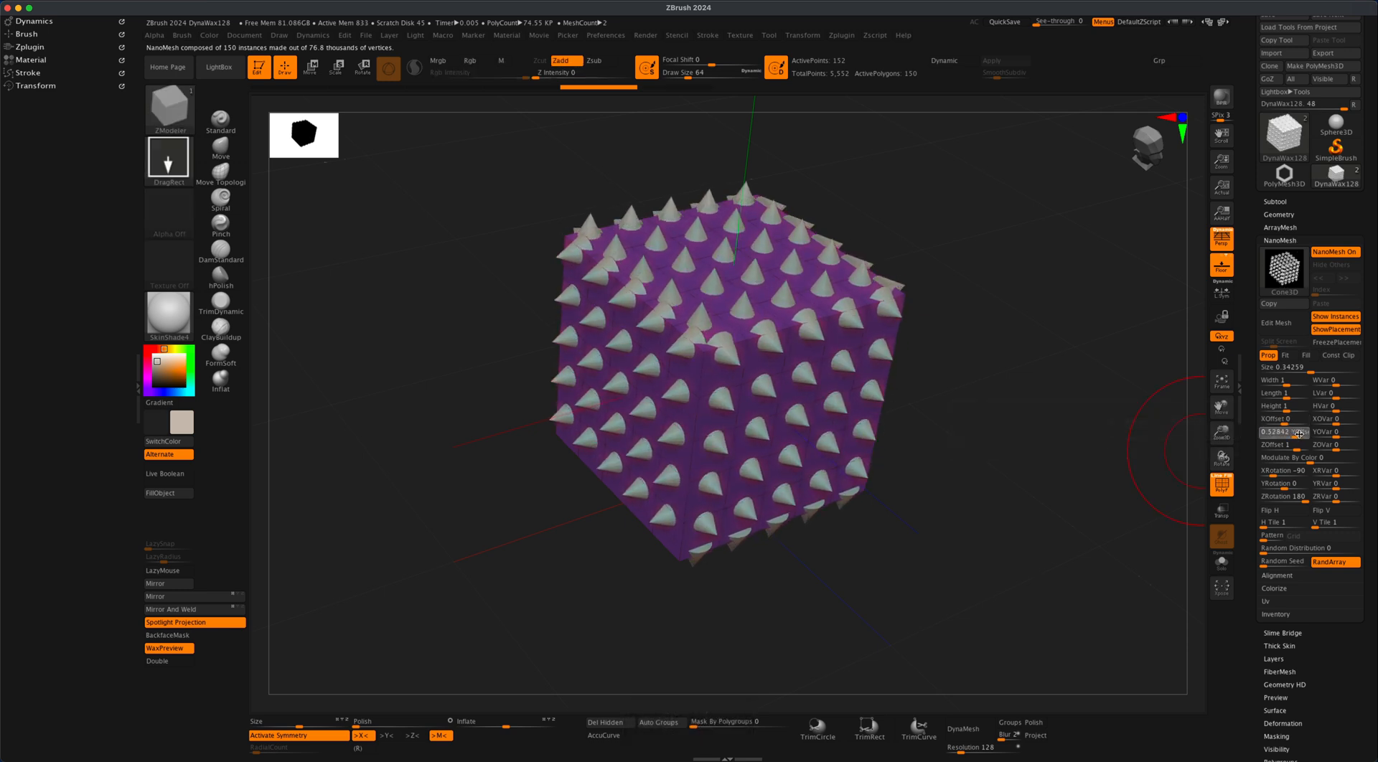
{"action": "left_click_drag", "start_coordinate": [1275, 431], "coordinate": [1309, 431]}
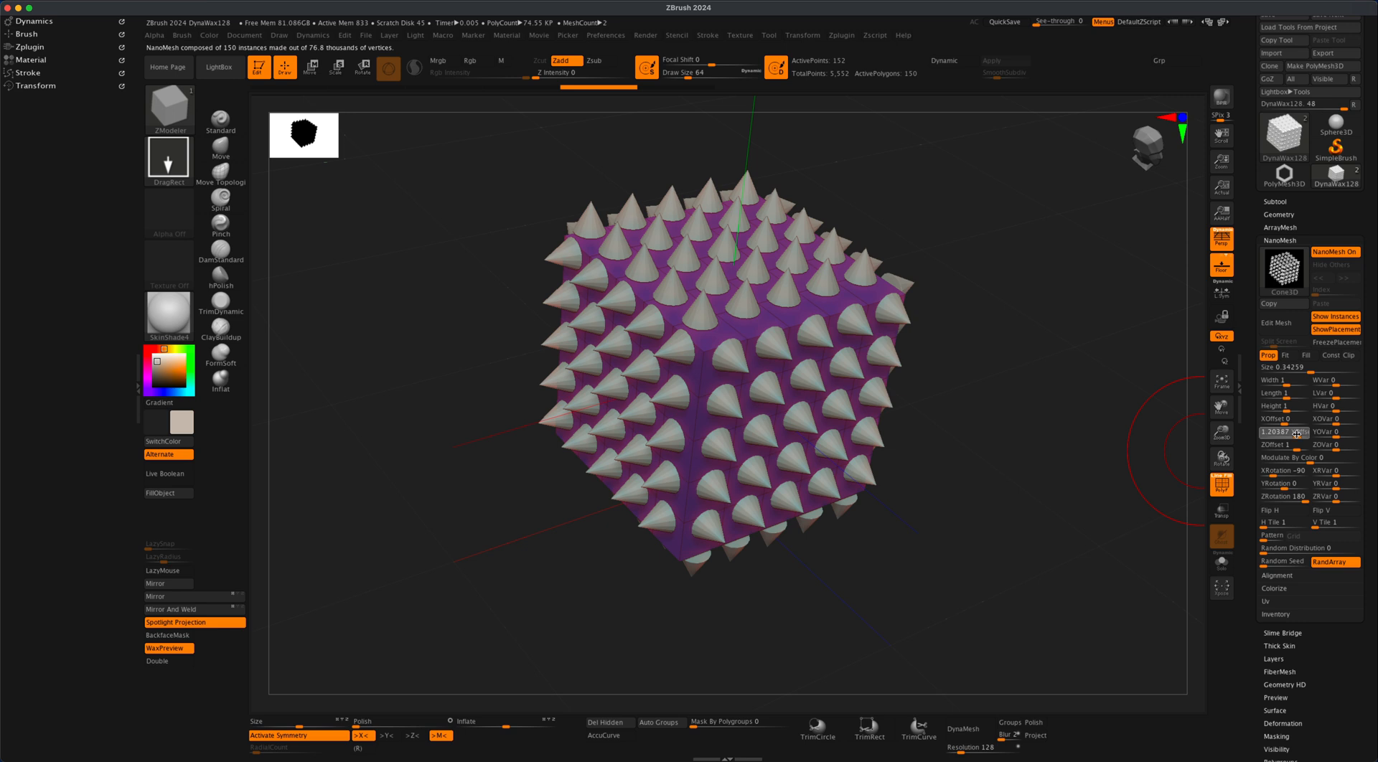
{"action": "left_click_drag", "start_coordinate": [1284, 431], "coordinate": [1283, 444]}
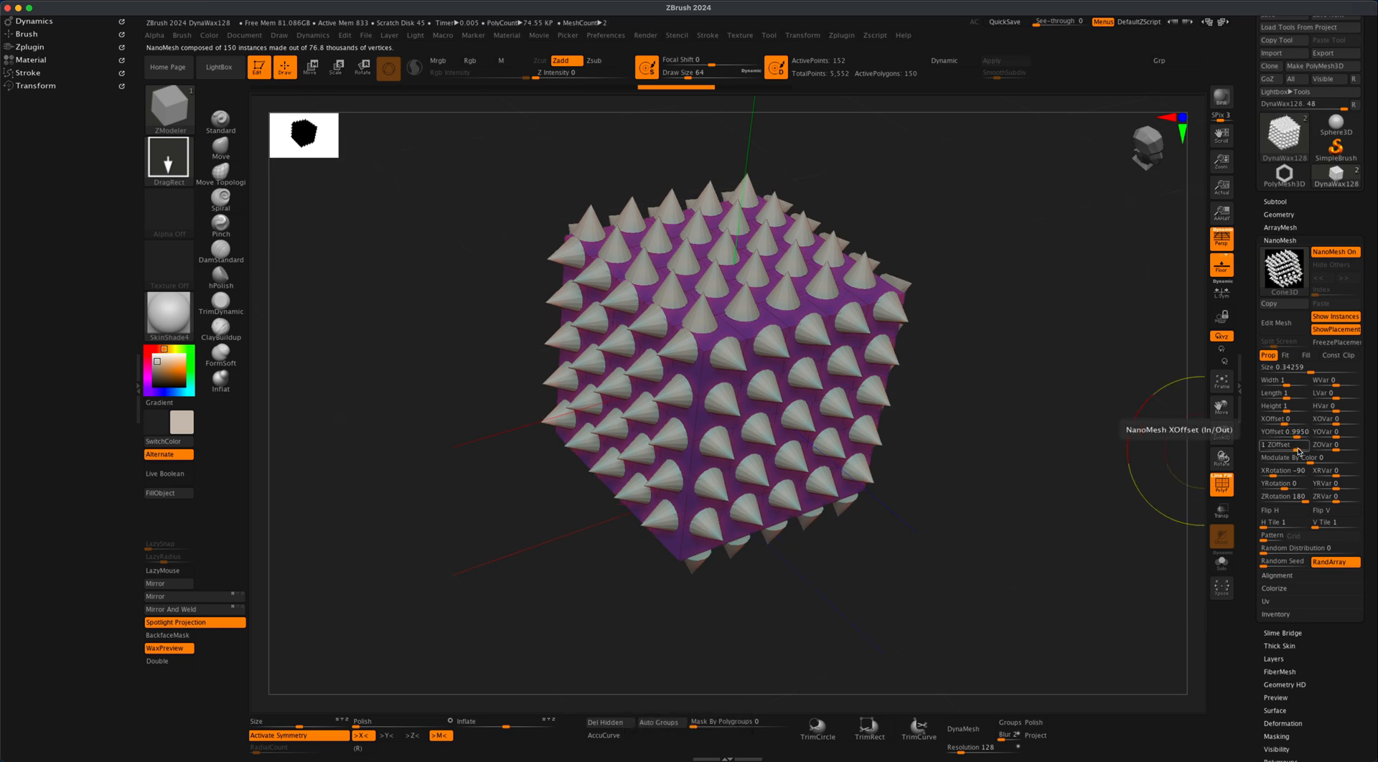
{"action": "left_click_drag", "start_coordinate": [1283, 444], "coordinate": [1261, 444]}
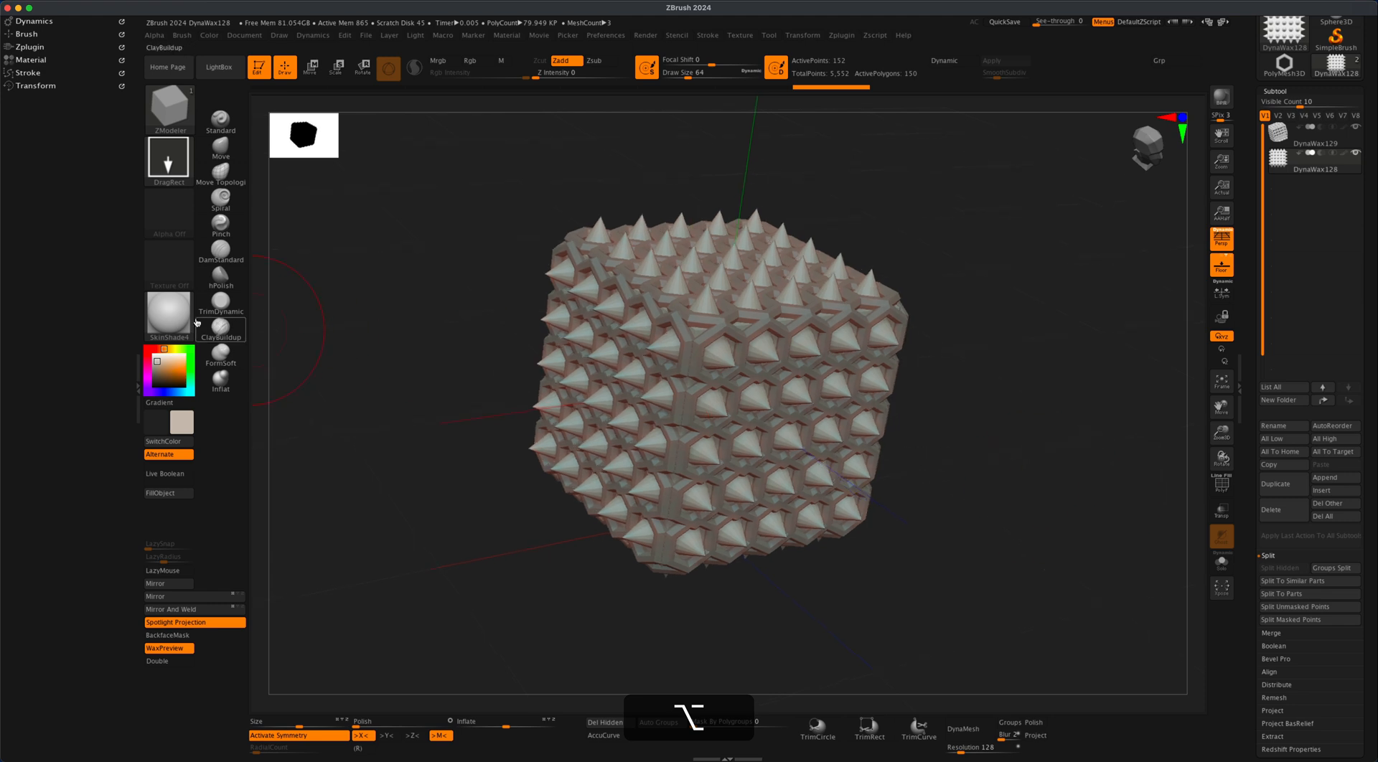
Step: Bring up the material library from the left-shelf Material thumbnail
{"action": "left_click", "coordinate": [168, 312]}
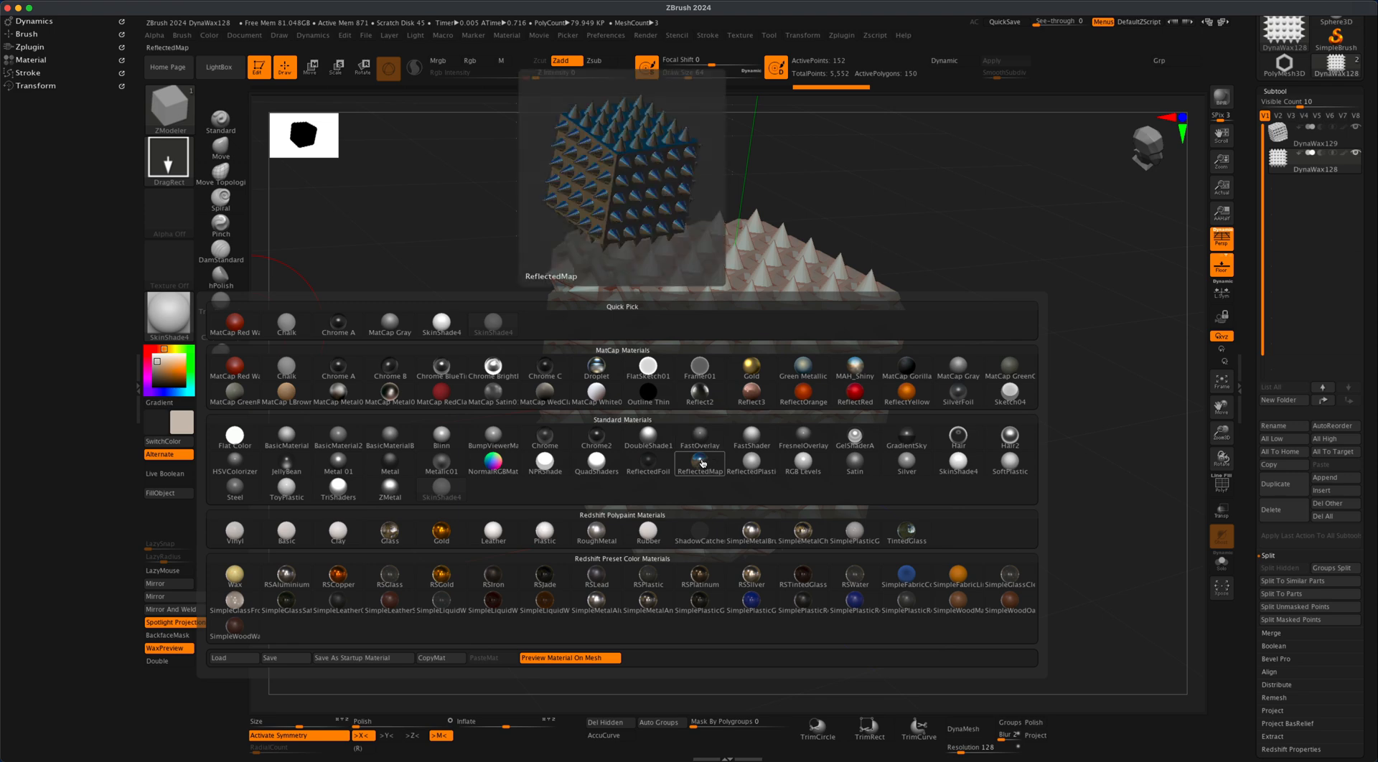
Step: Apply the ReflectedMap standard material and orbit to view the reflective finish
{"action": "left_click", "coordinate": [698, 450]}
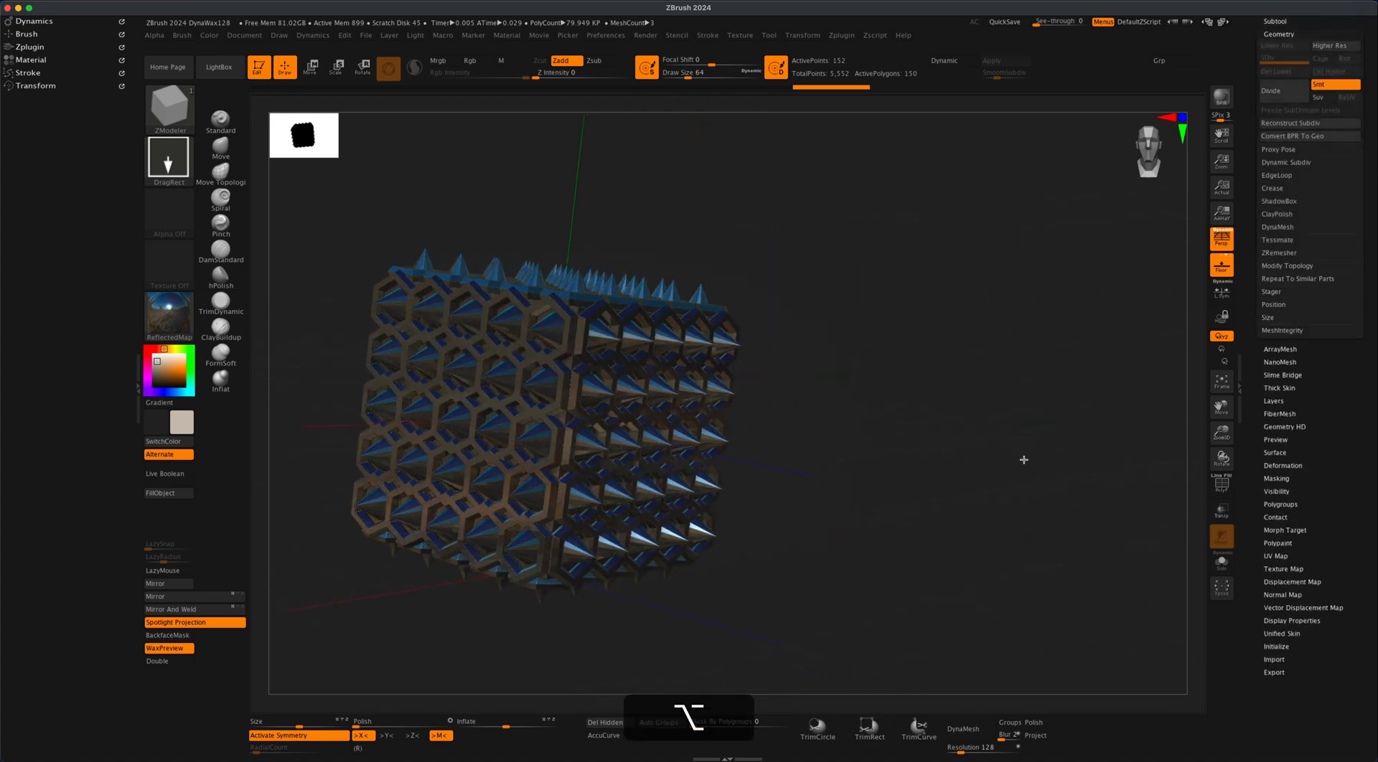
{"action": "left_click_drag", "start_coordinate": [1024, 459], "coordinate": [982, 448]}
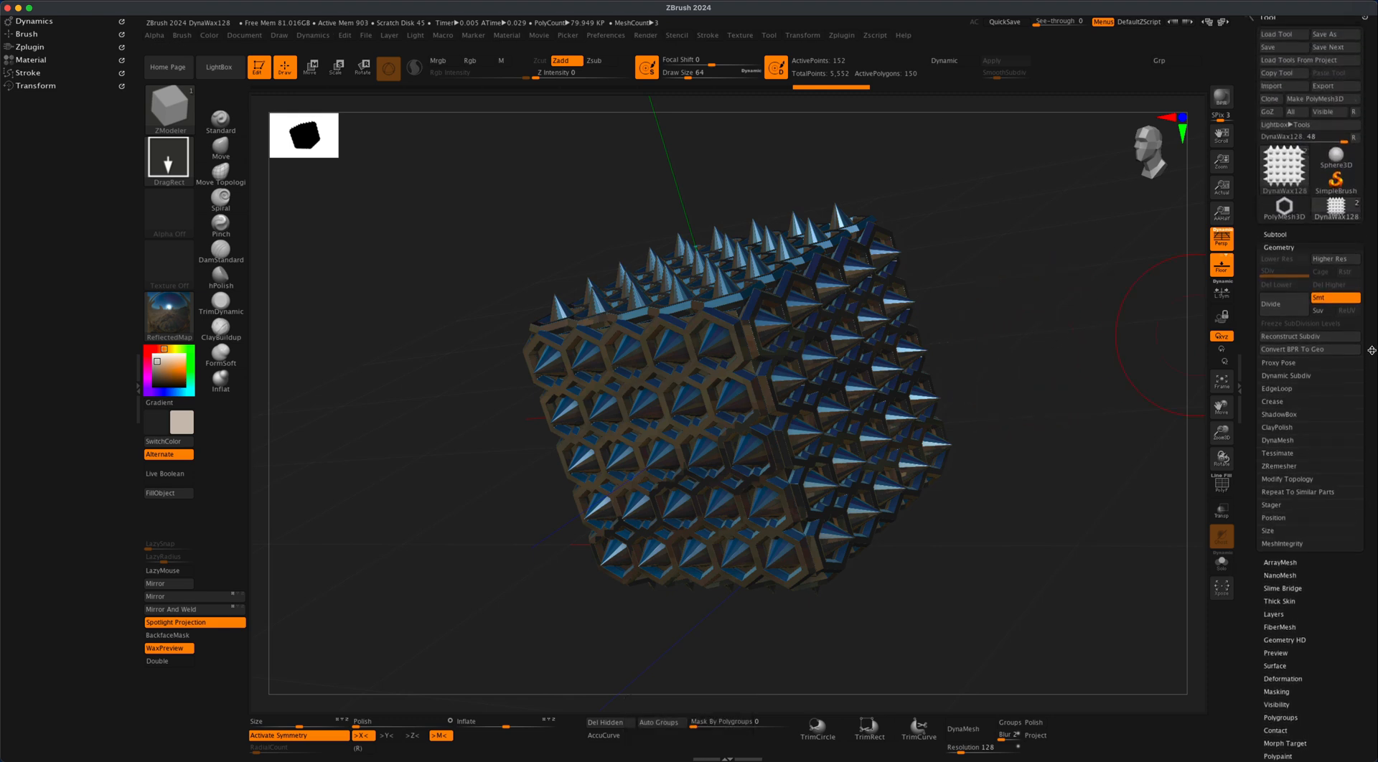
{"action": "mouse_move", "coordinate": [1308, 349]}
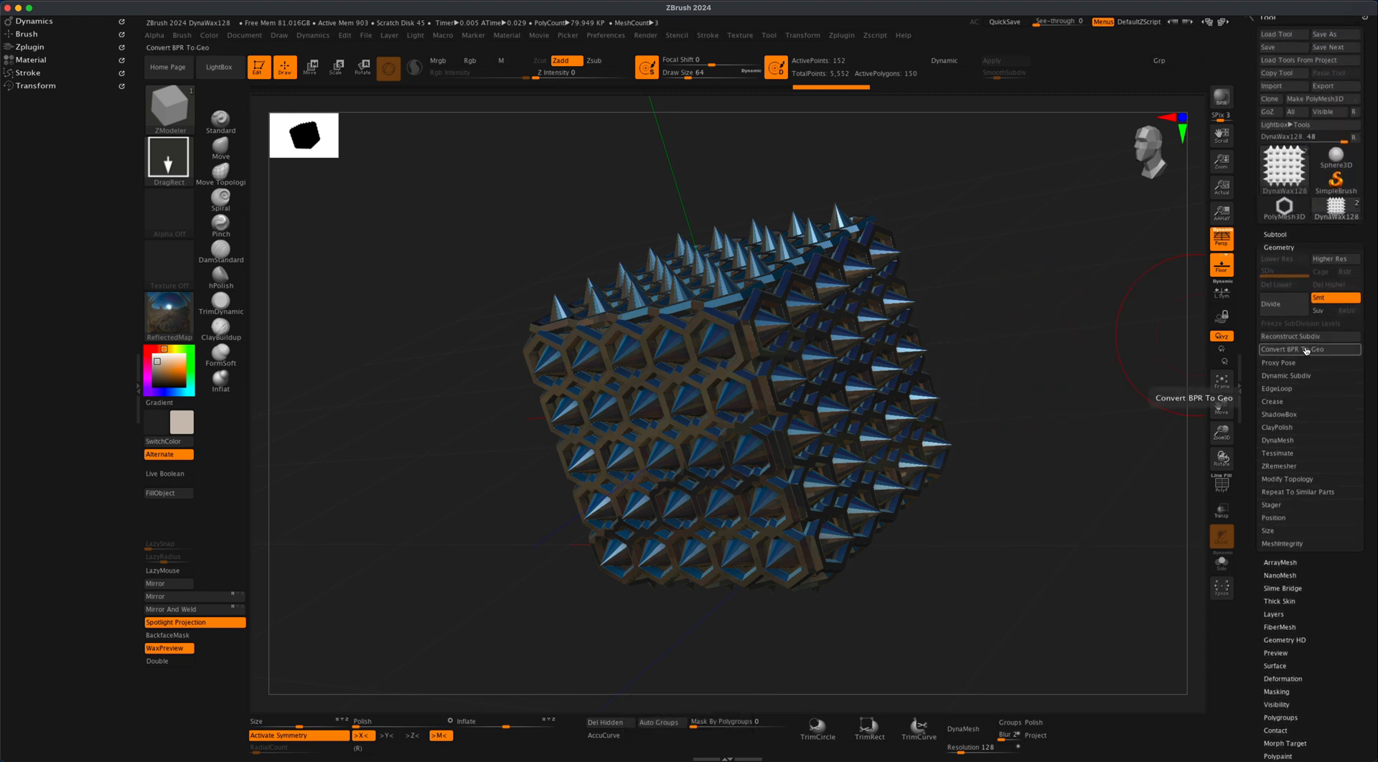
Step: Bake the cone instances with Convert BPR To Geo and divide the mesh to about 1.19 million polygons
{"action": "left_click", "coordinate": [1309, 349]}
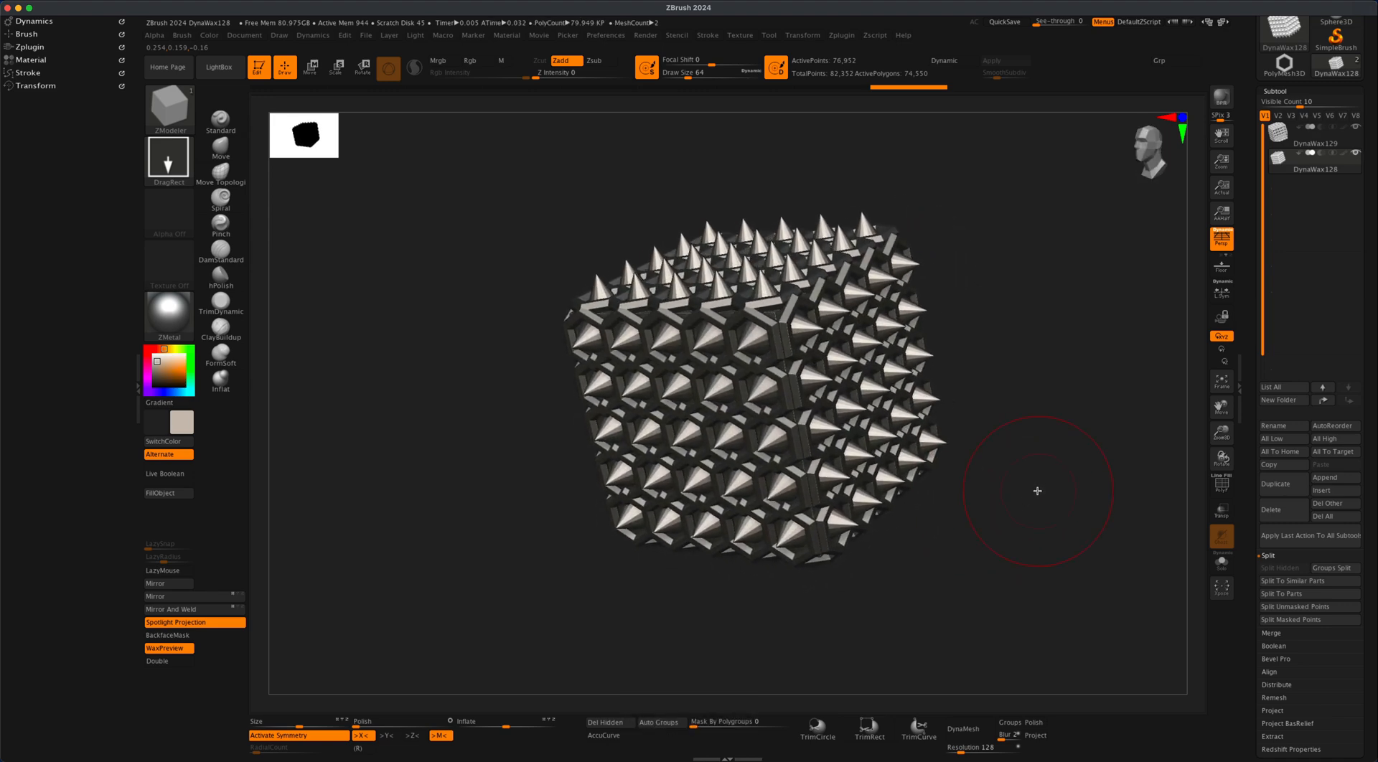
{"action": "key", "text": "cmd+d"}
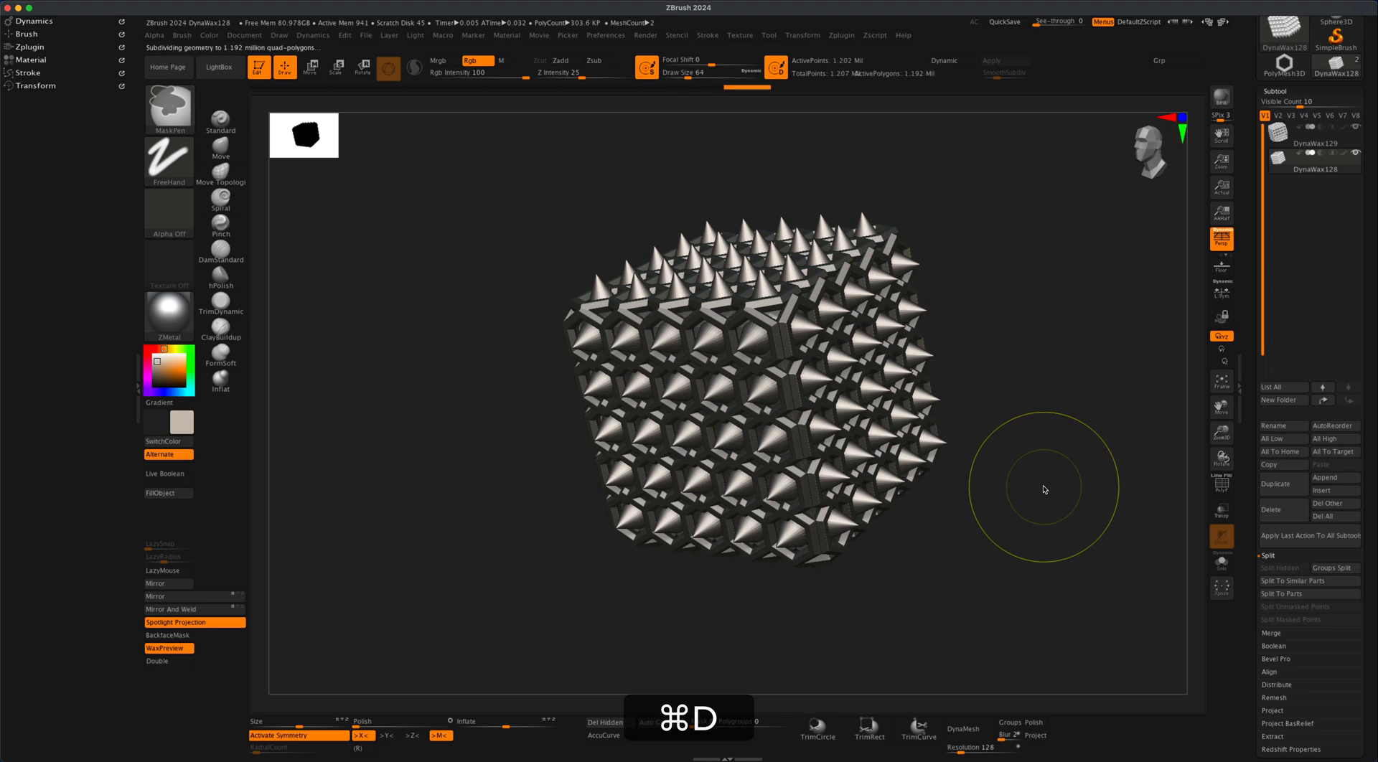